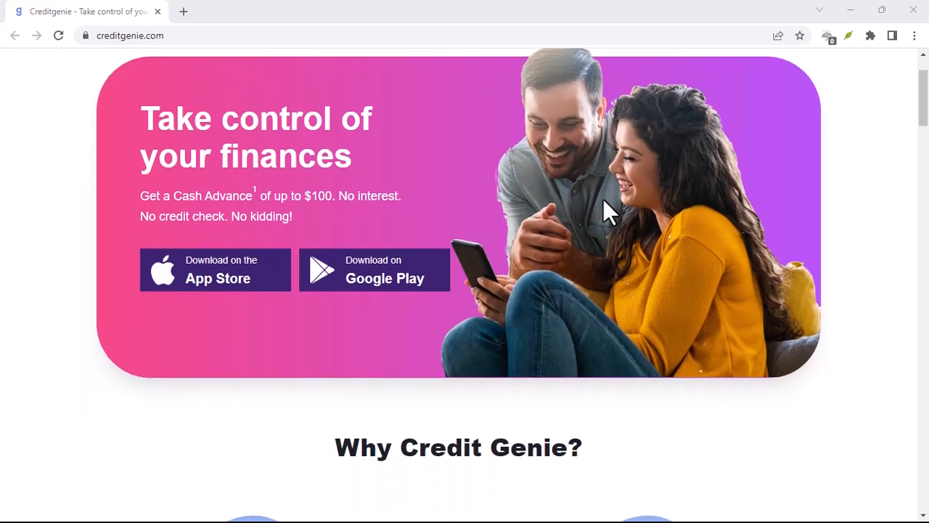
scroll("down", 3)
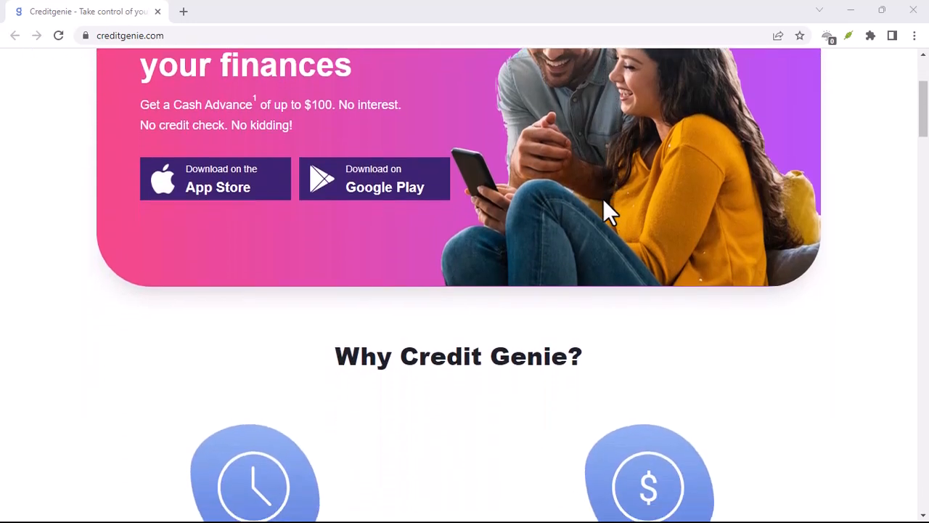
scroll("down", 3)
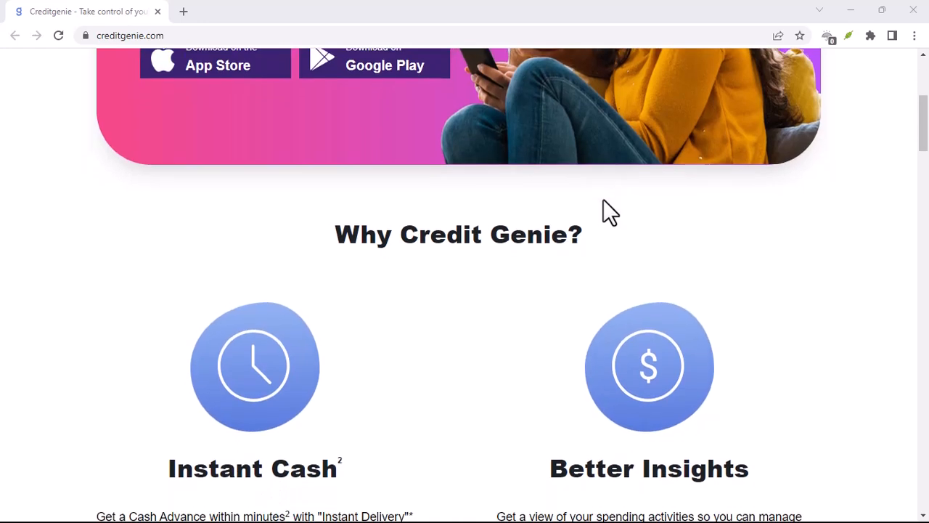
scroll("down", 3)
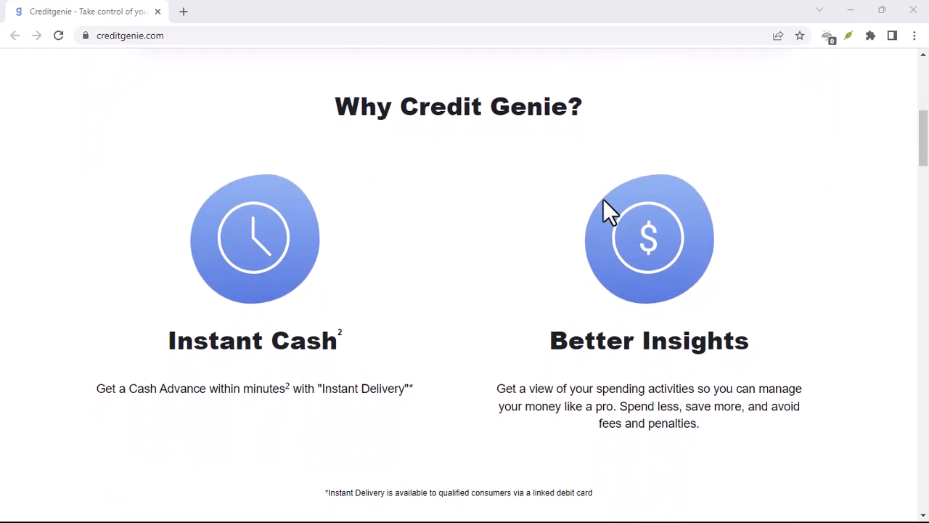
scroll("down", 3)
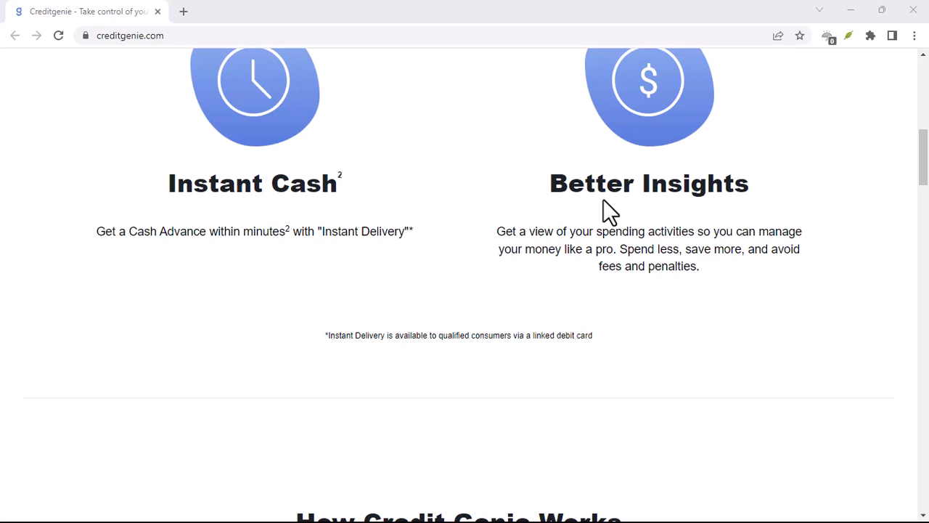
scroll("down", 3)
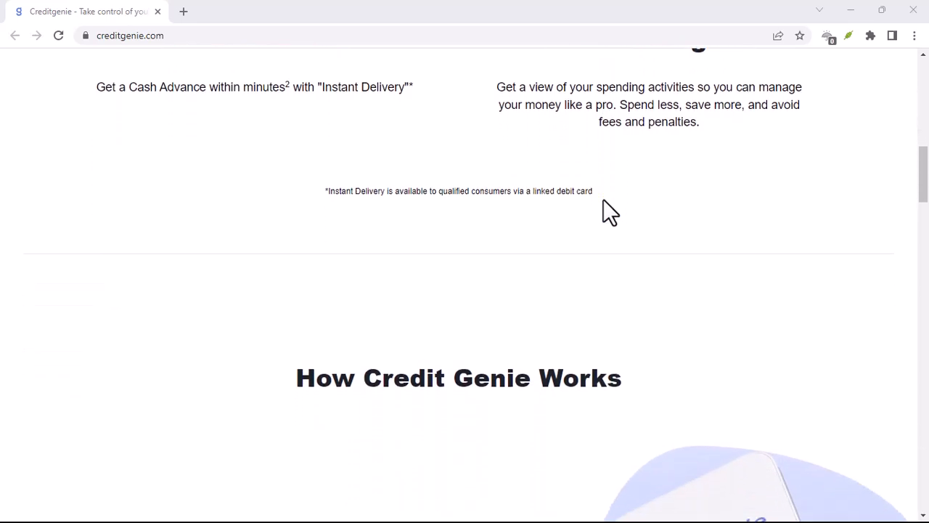
scroll("down", 3)
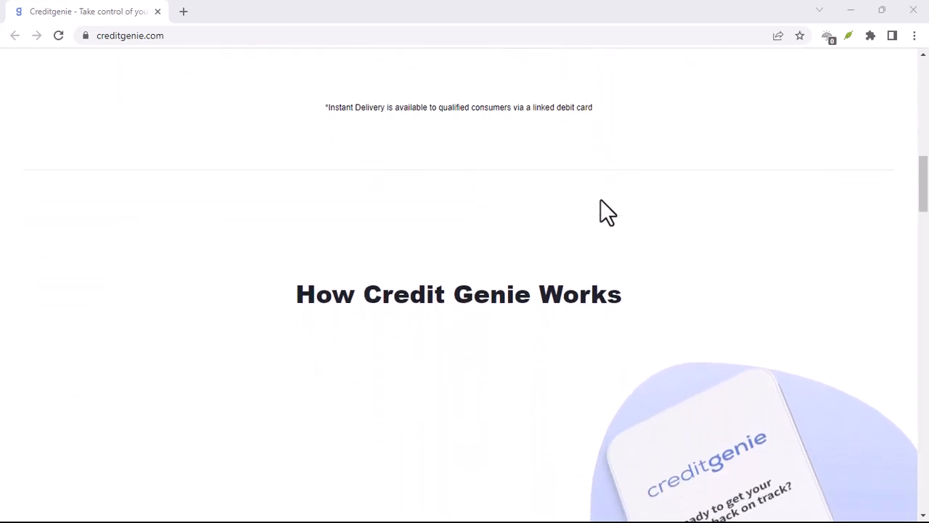
scroll("down", 3)
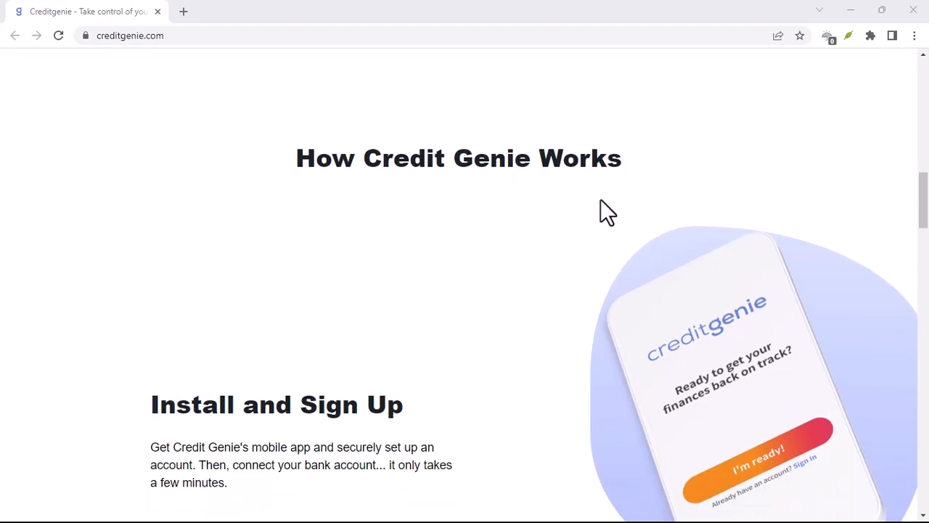
scroll("down", 3)
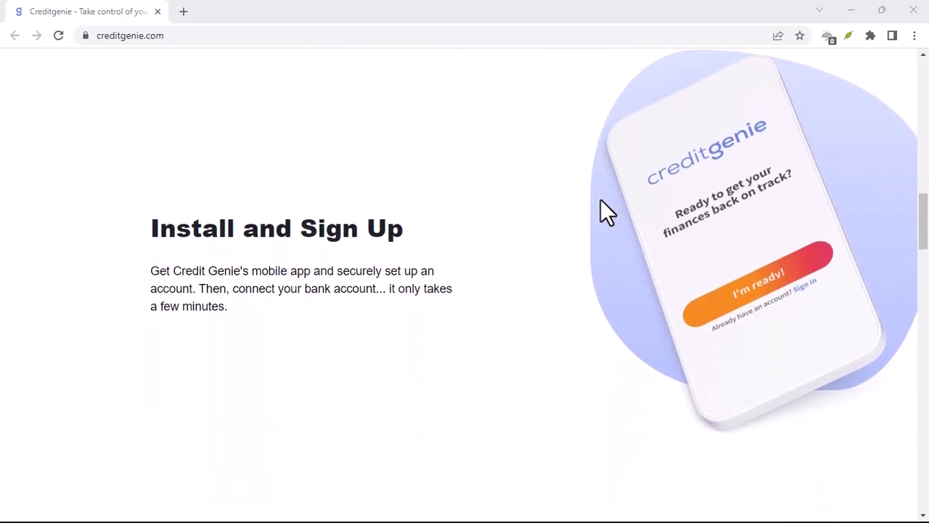
scroll("down", 3)
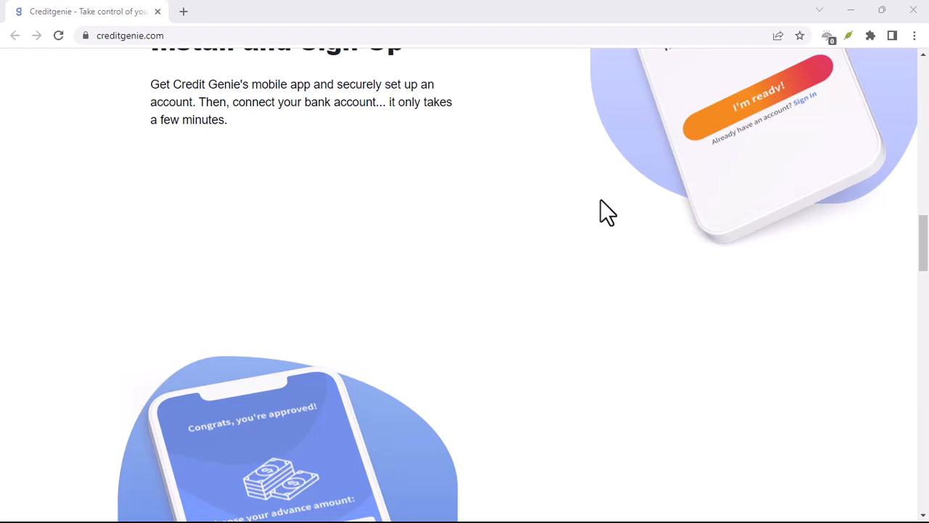
scroll("down", 3)
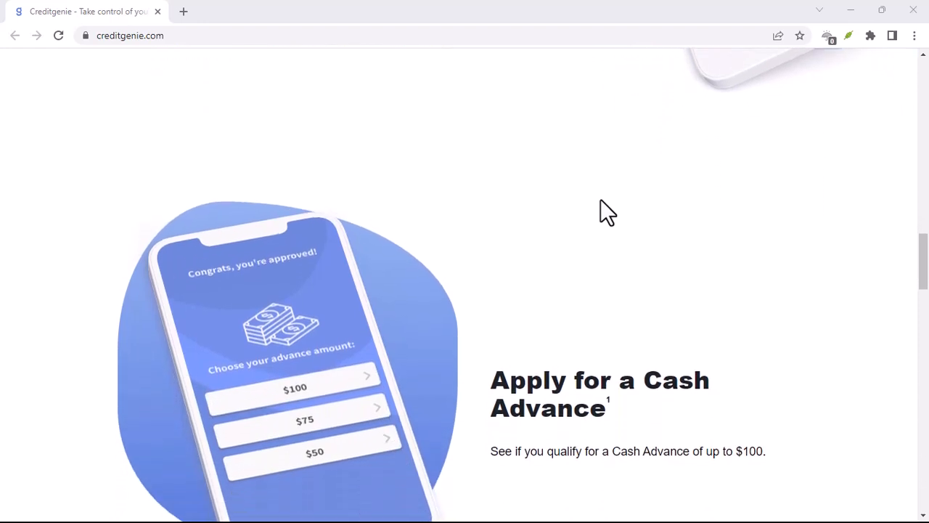
scroll("down", 3)
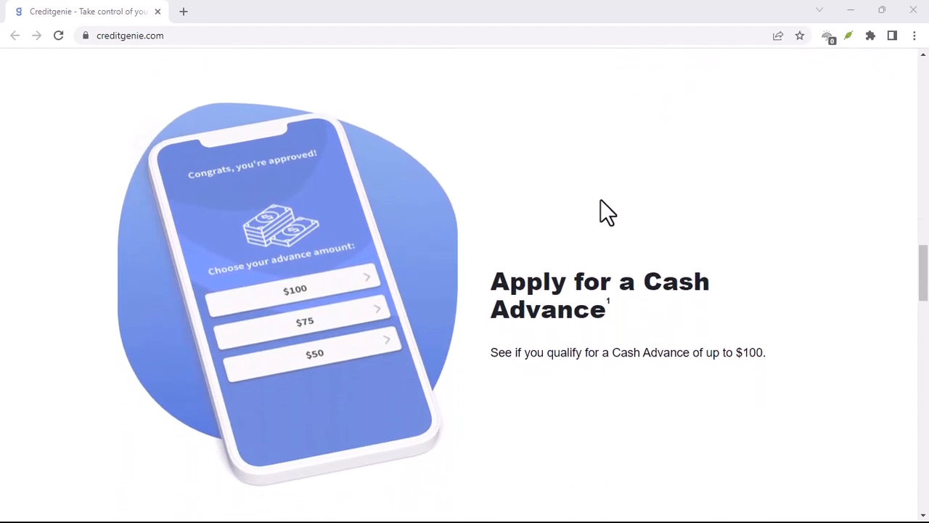
scroll("down", 3)
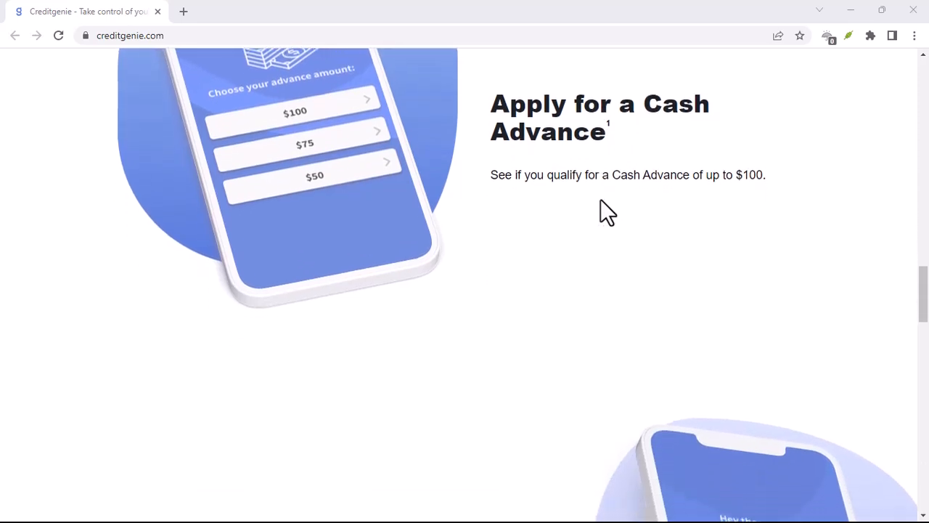
scroll("down", 3)
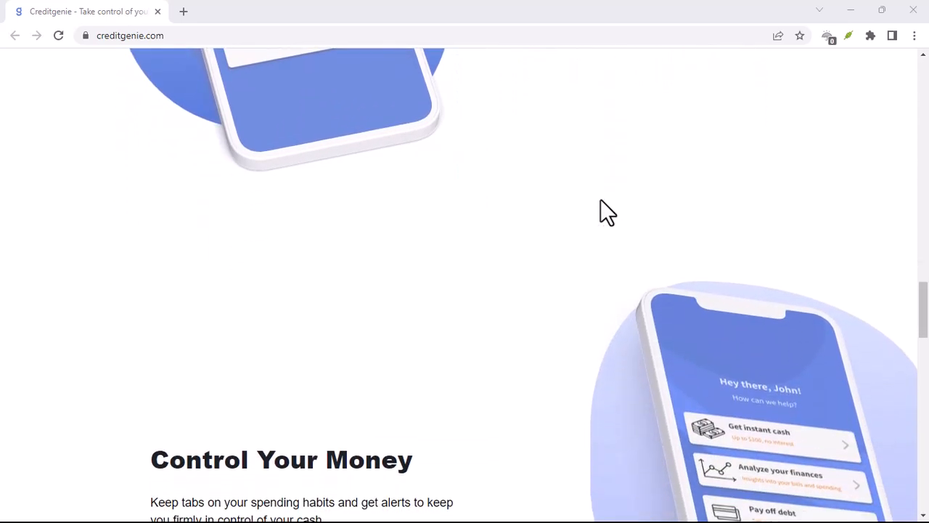
scroll("down", 3)
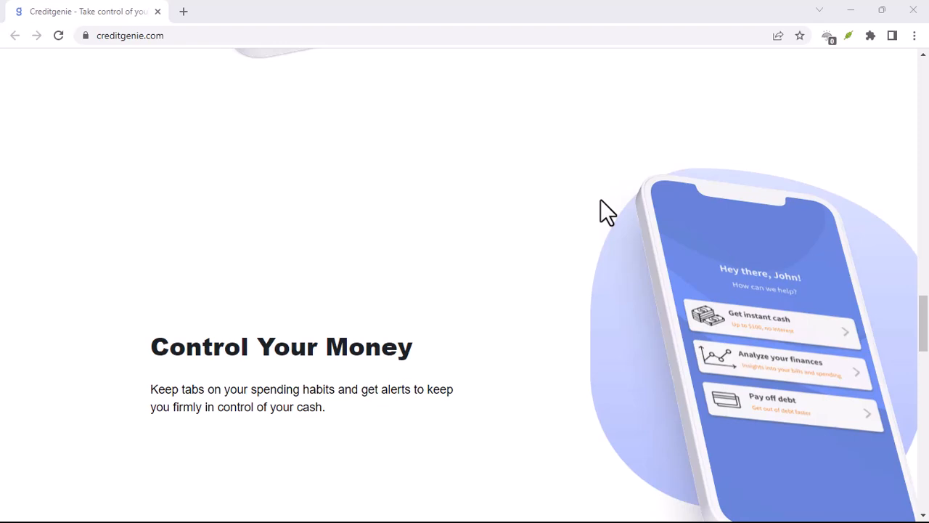
scroll("down", 3)
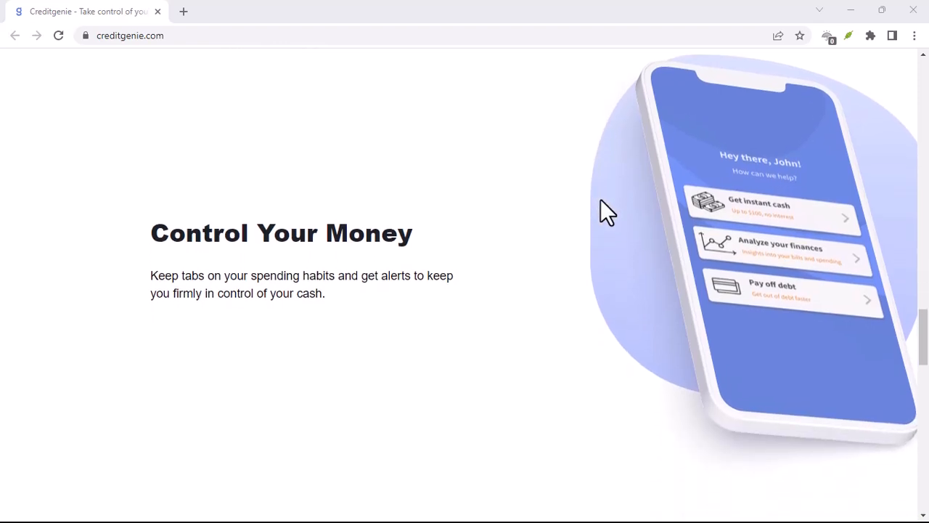
scroll("down", 3)
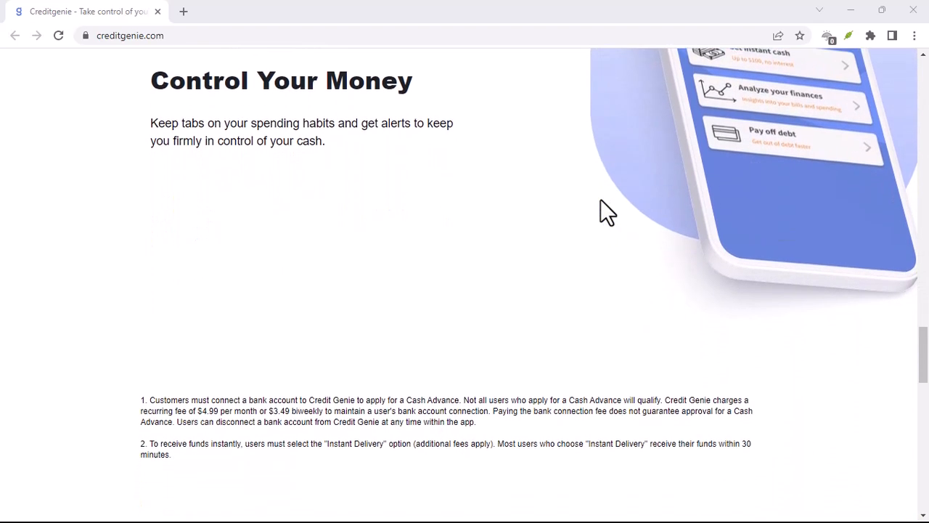
scroll("down", 3)
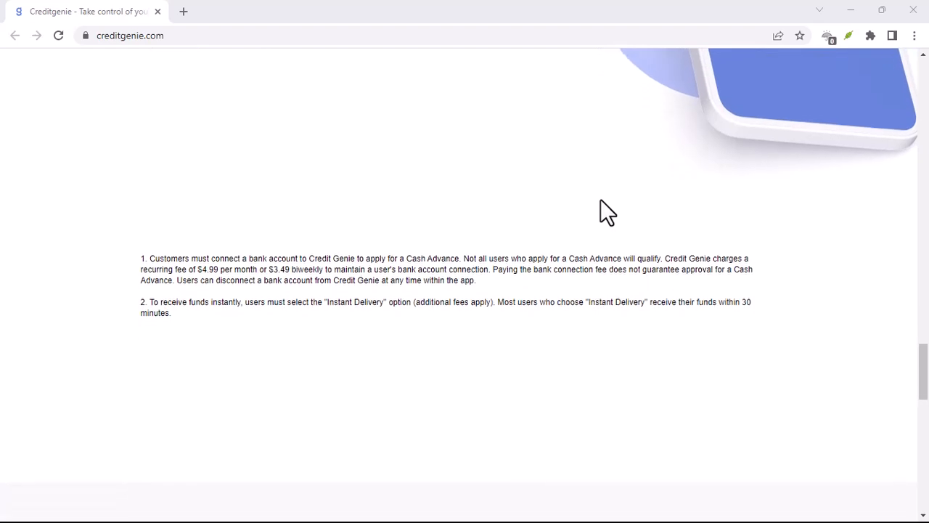
scroll("down", 3)
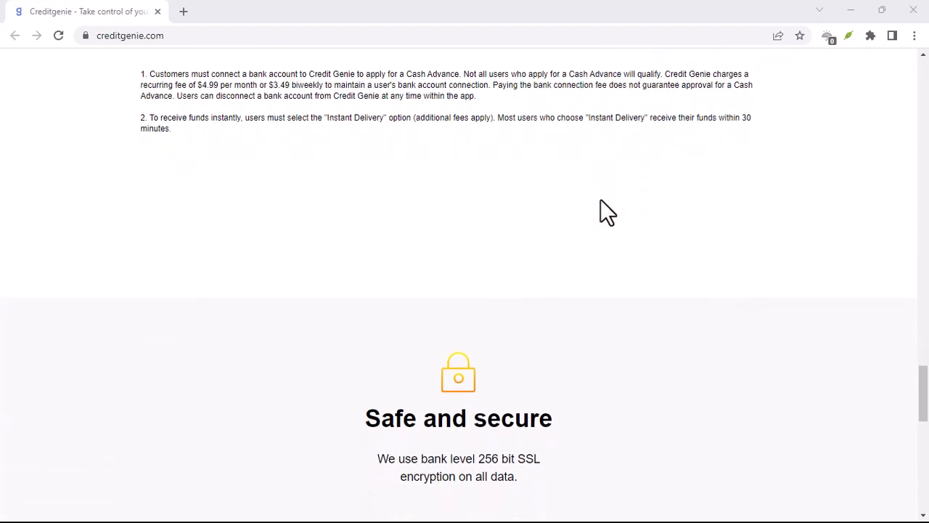
scroll("down", 3)
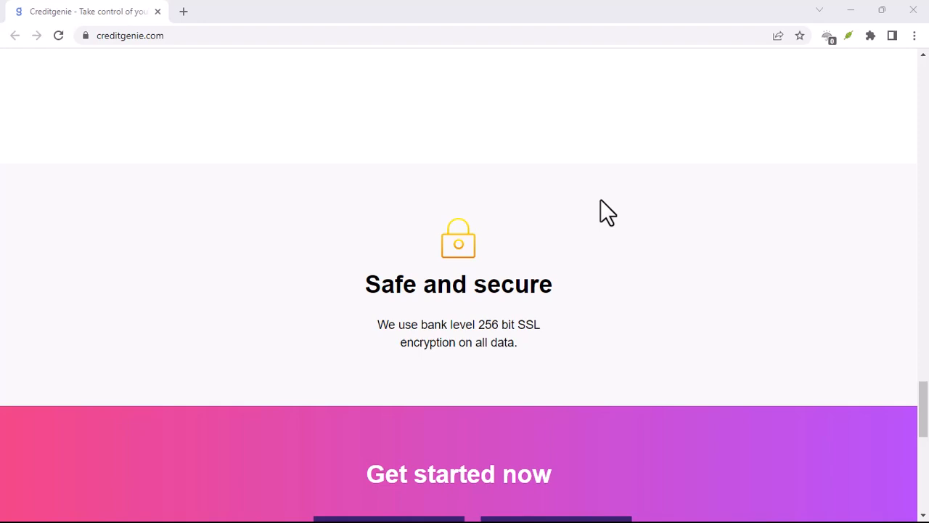
scroll("down", 3)
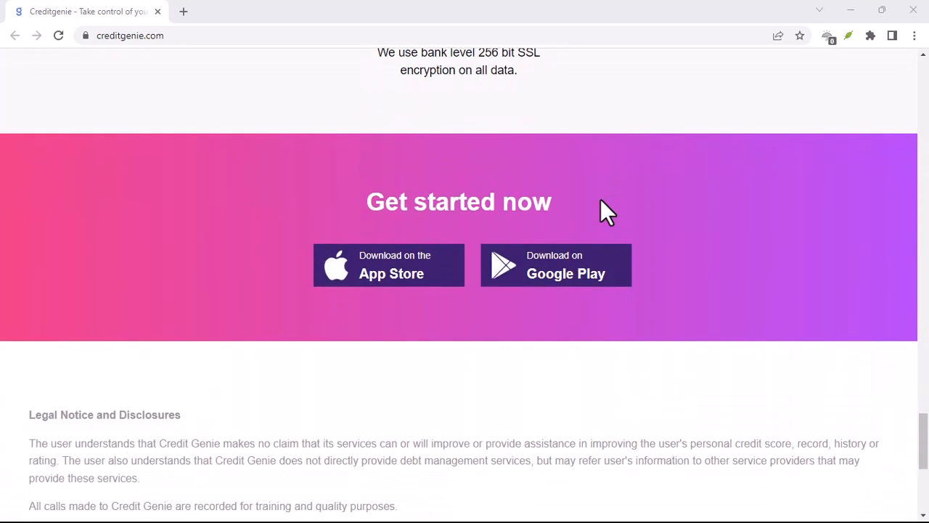
scroll("down", 3)
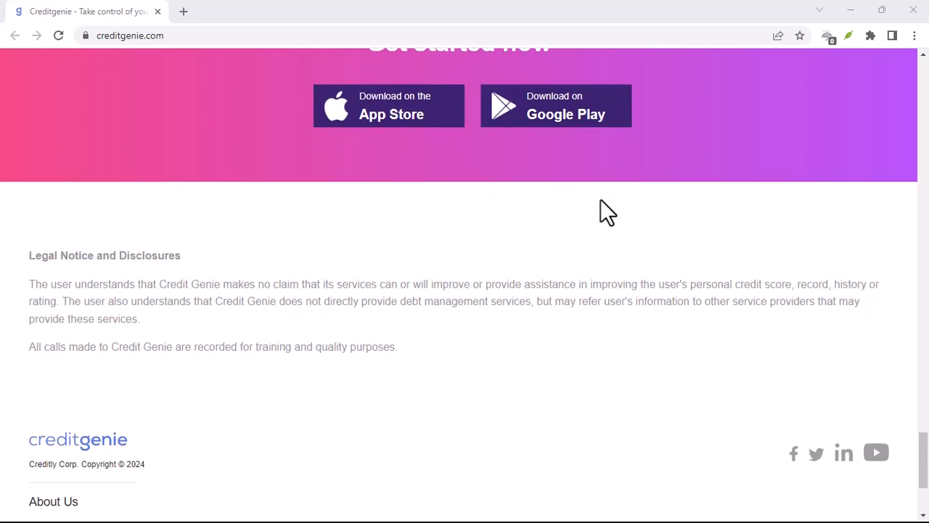
scroll("down", 3)
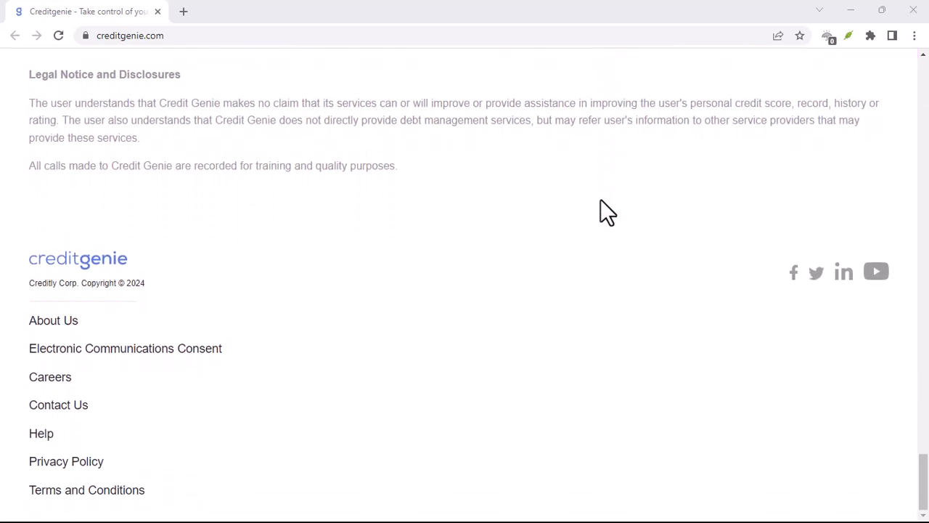
scroll("up", 3)
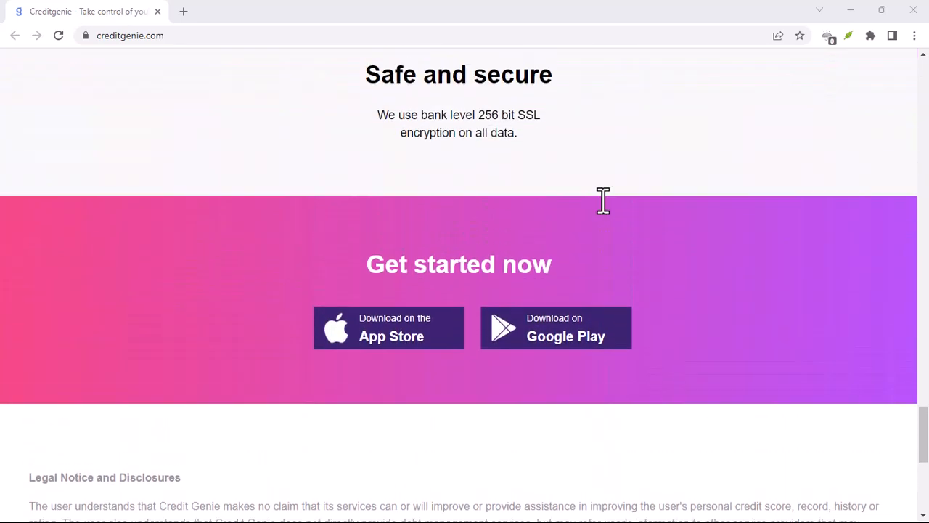
scroll("up", 3)
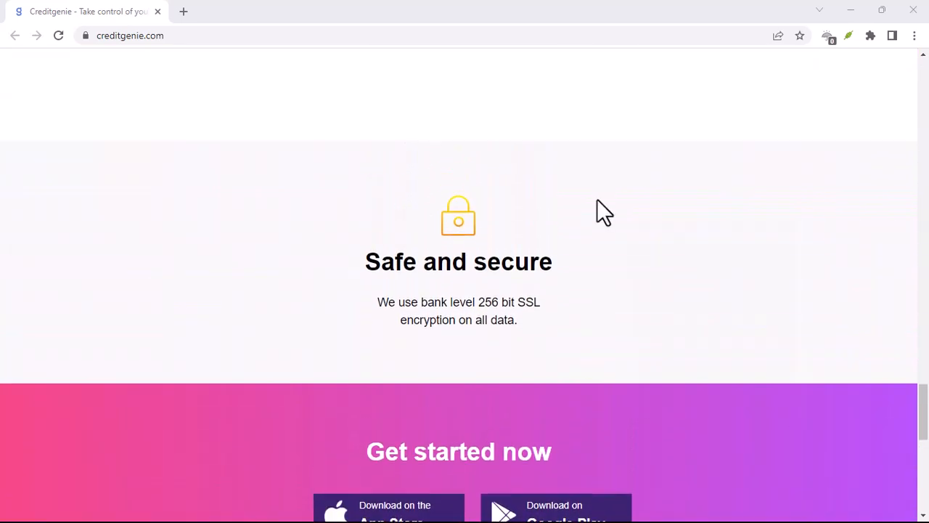
scroll("down", 3)
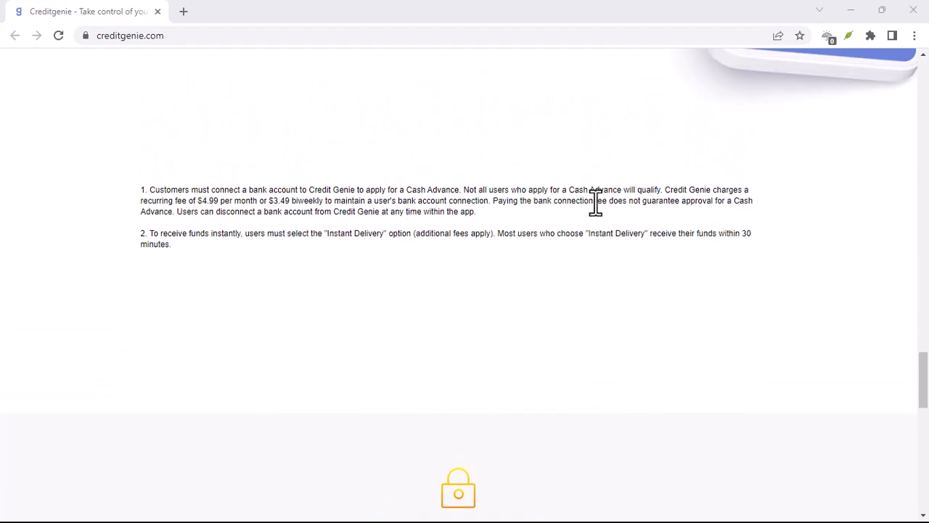
scroll("up", 3)
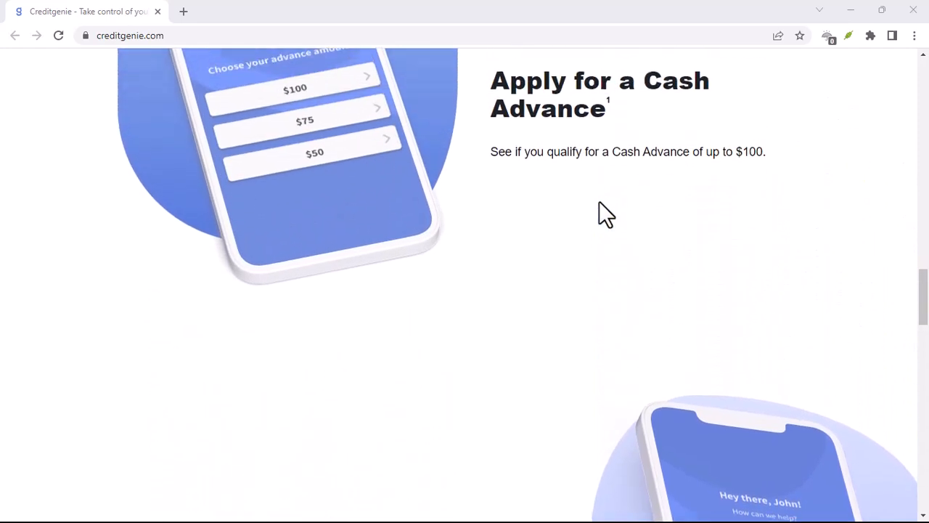
scroll("down", 3)
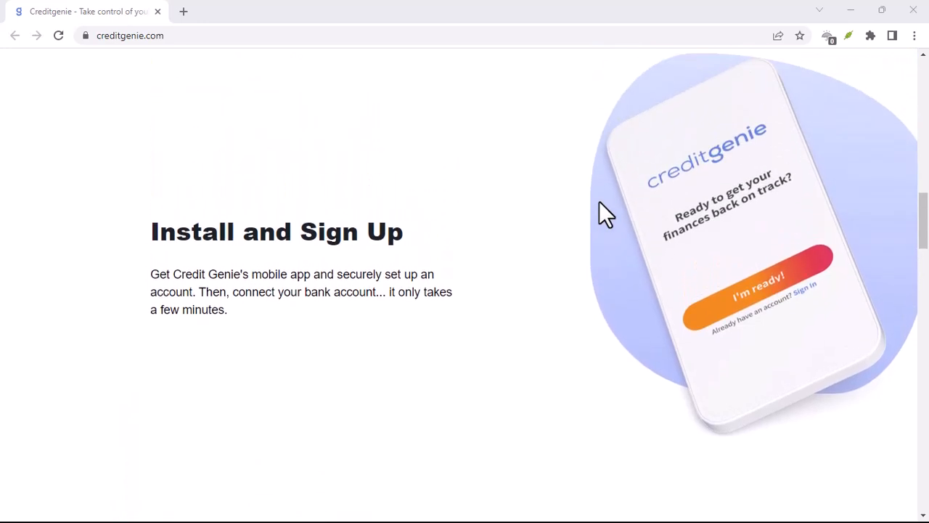
scroll("up", 3)
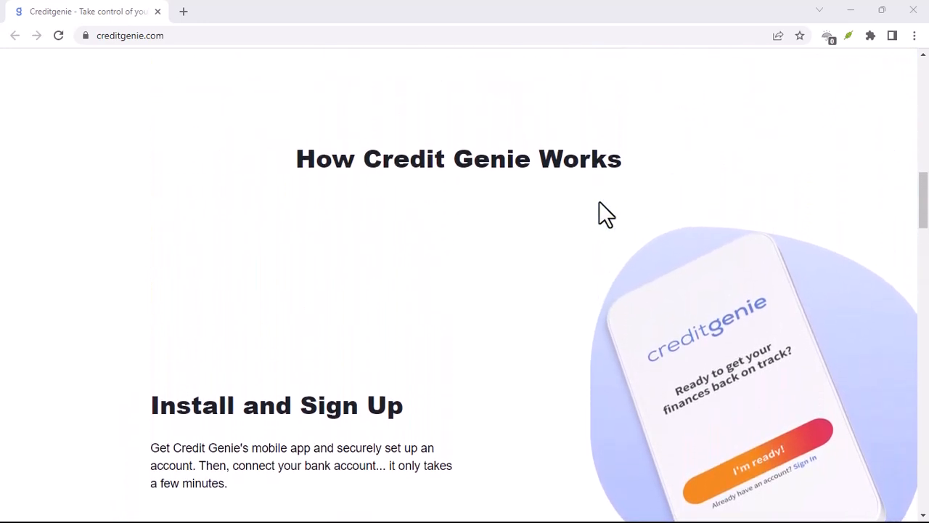
scroll("up", 3)
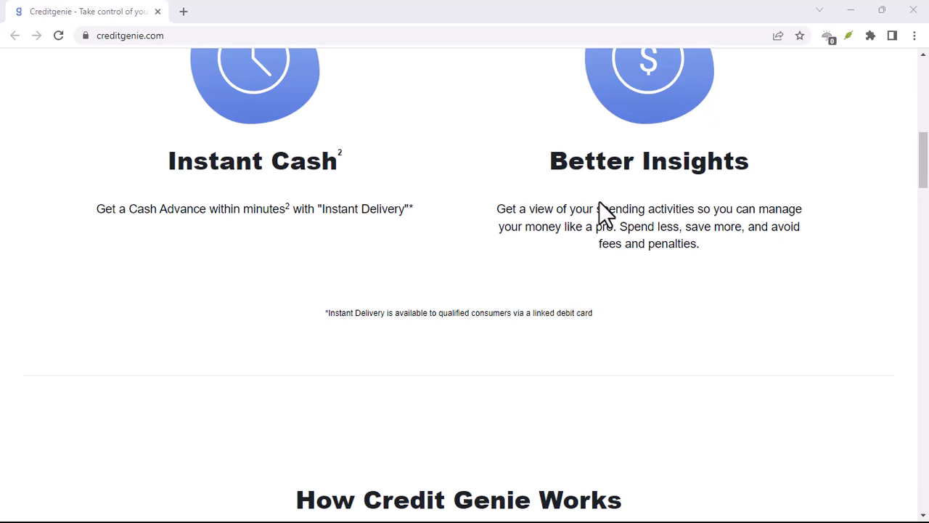
scroll("up", 3)
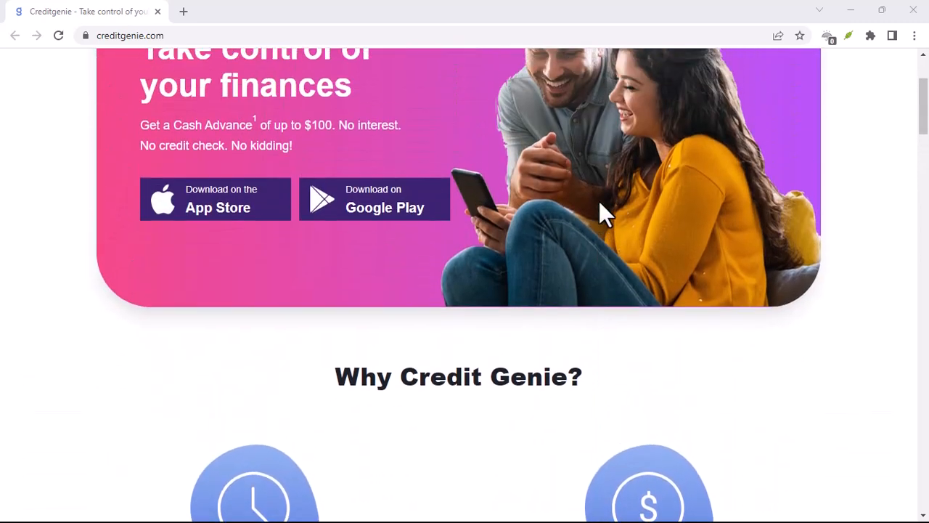
scroll("up", 3)
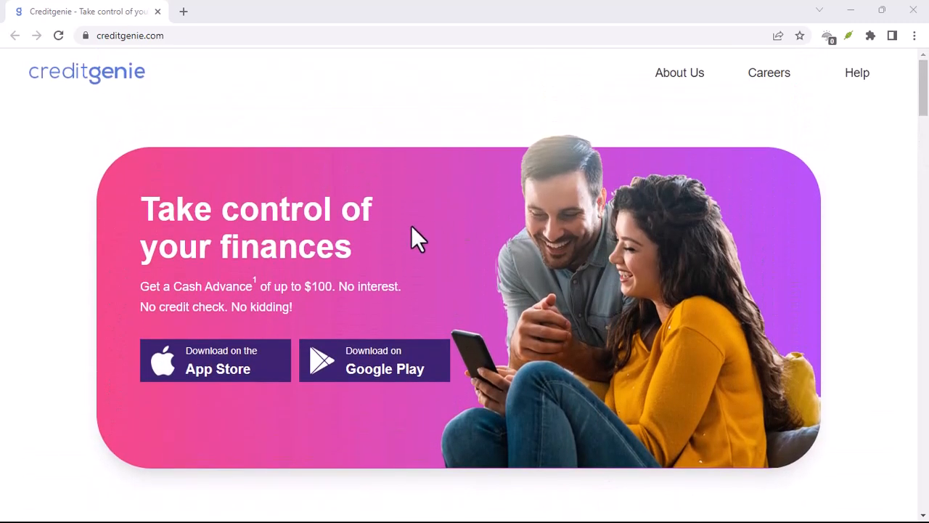
scroll("down", 3)
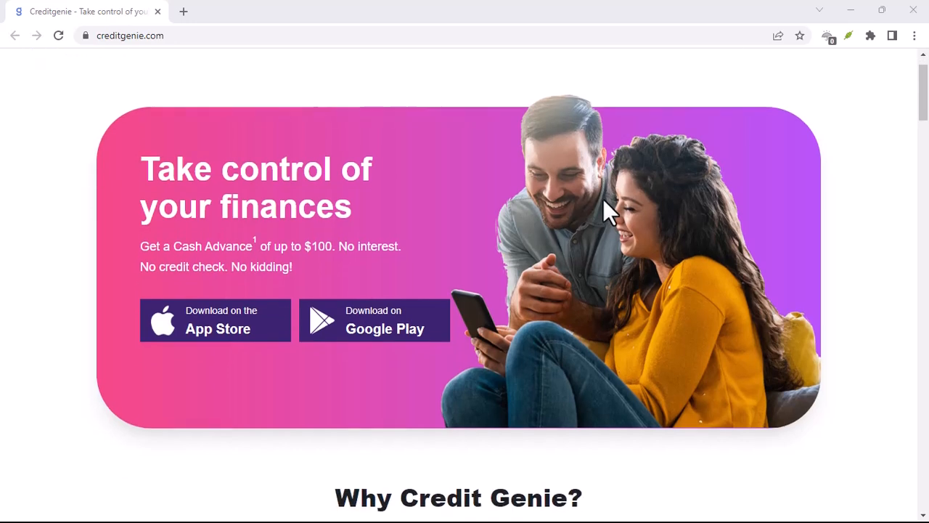
scroll("down", 3)
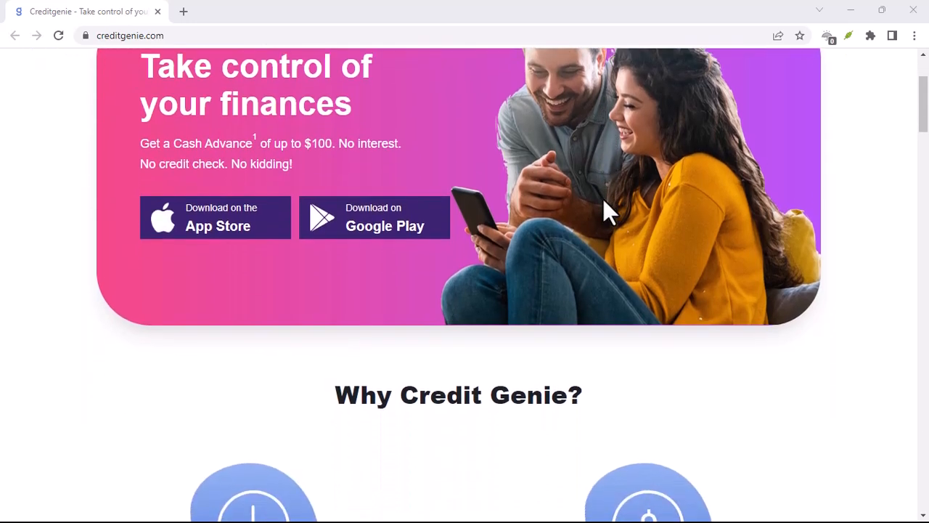
scroll("down", 3)
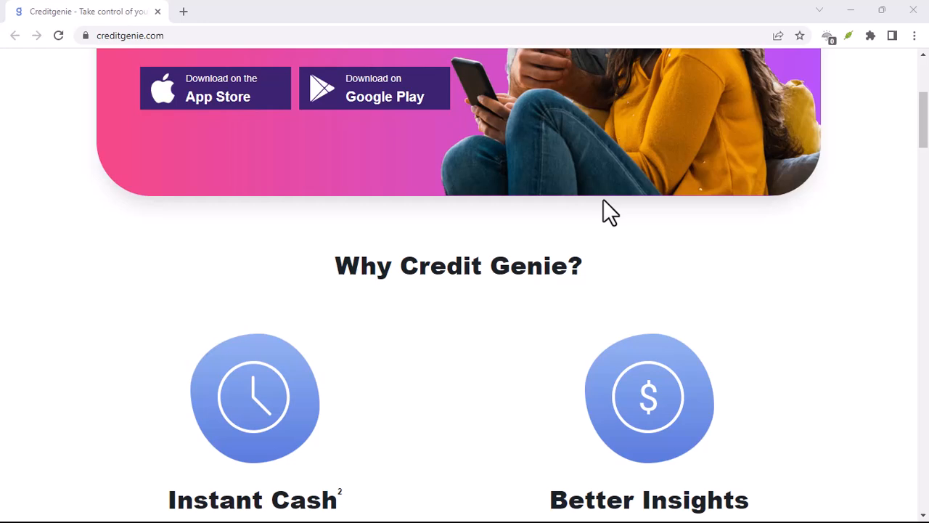
scroll("down", 3)
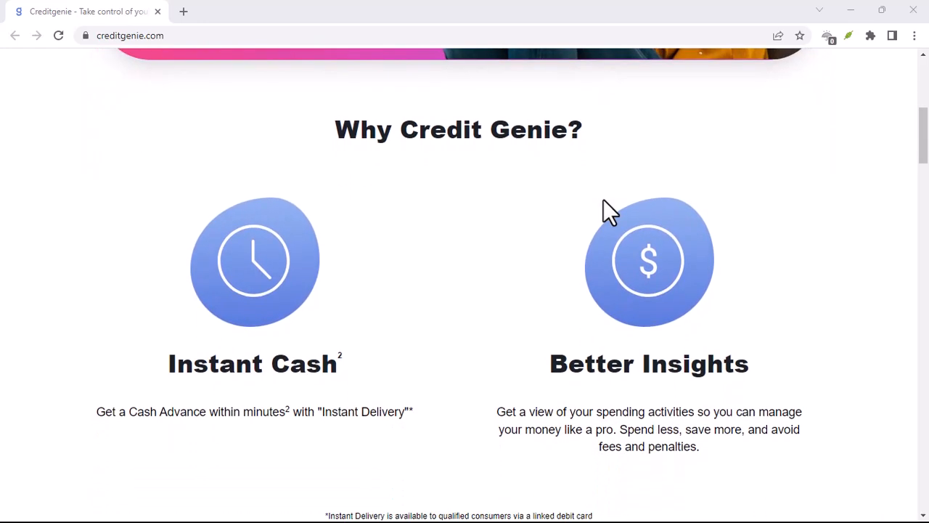
scroll("down", 3)
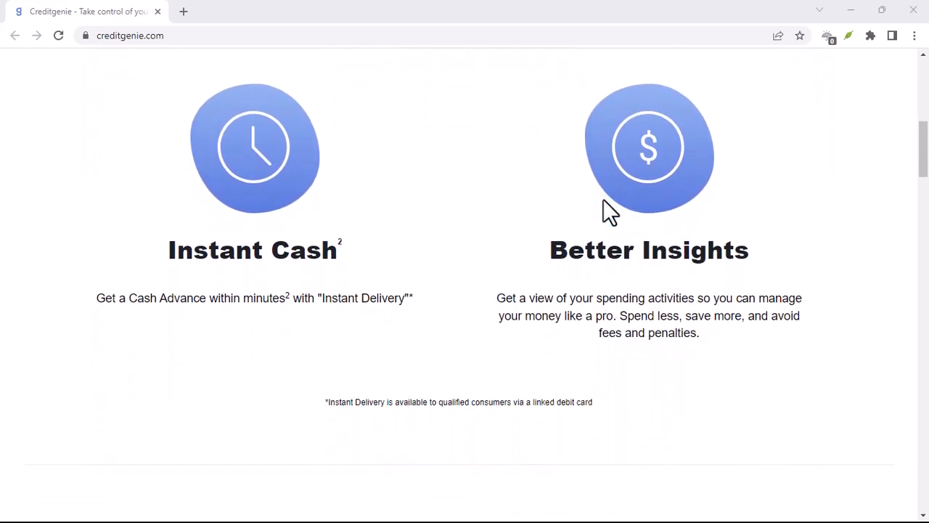
scroll("down", 3)
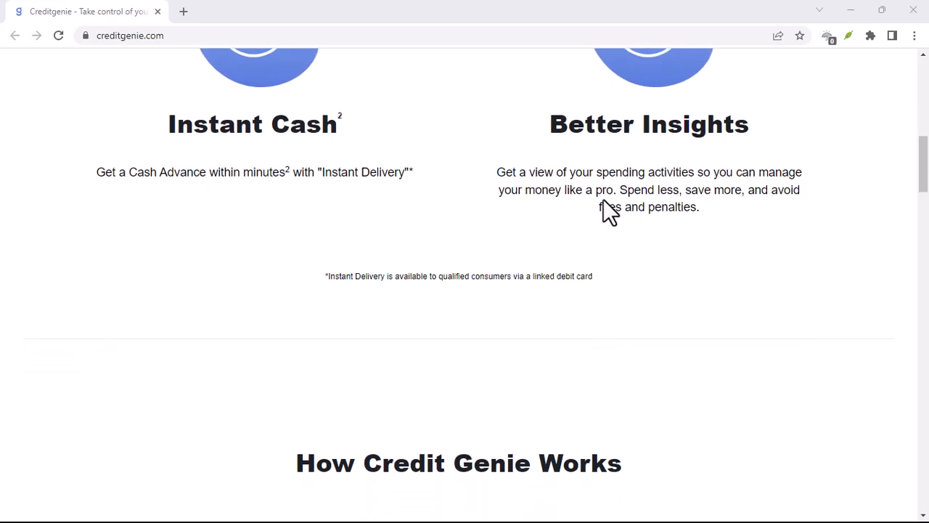
scroll("down", 3)
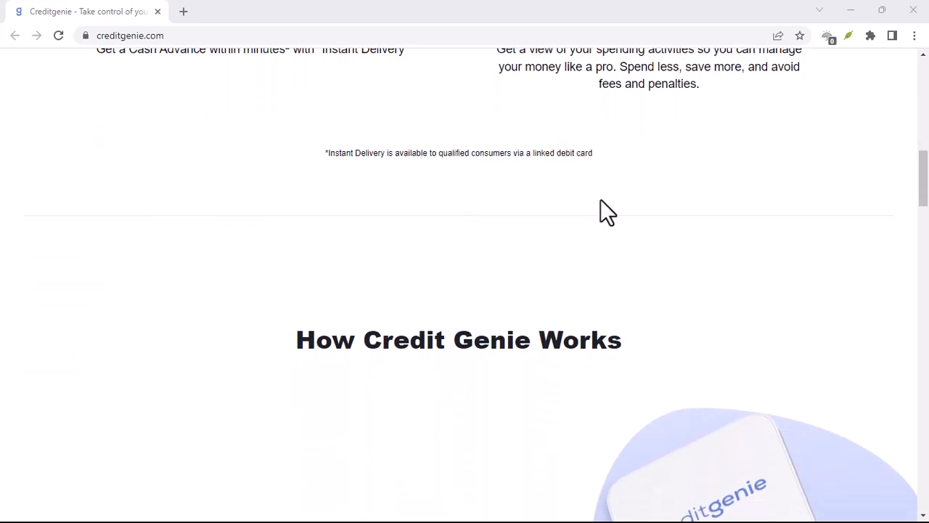
scroll("down", 3)
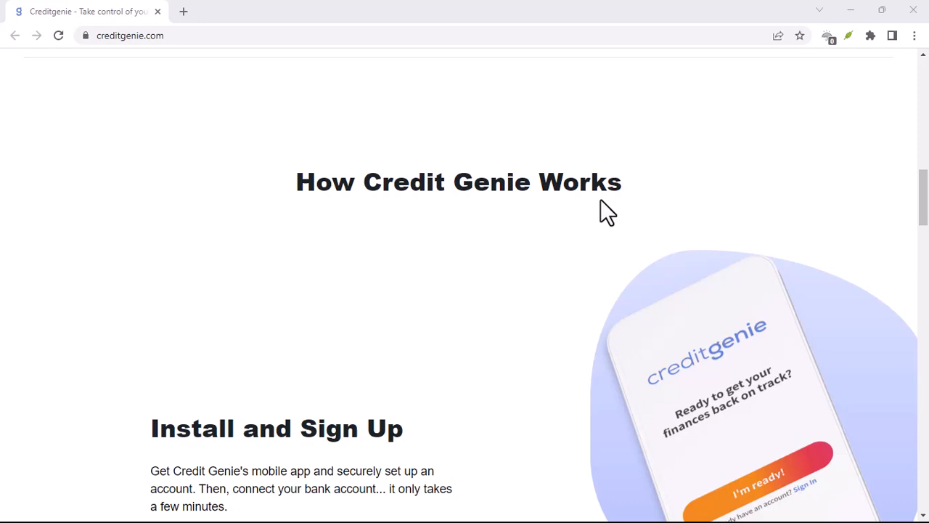
scroll("down", 3)
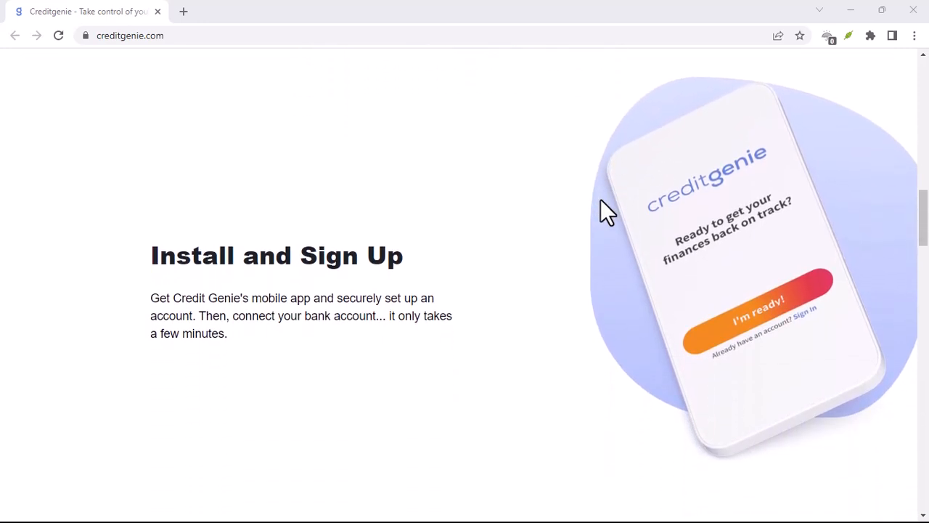
scroll("down", 3)
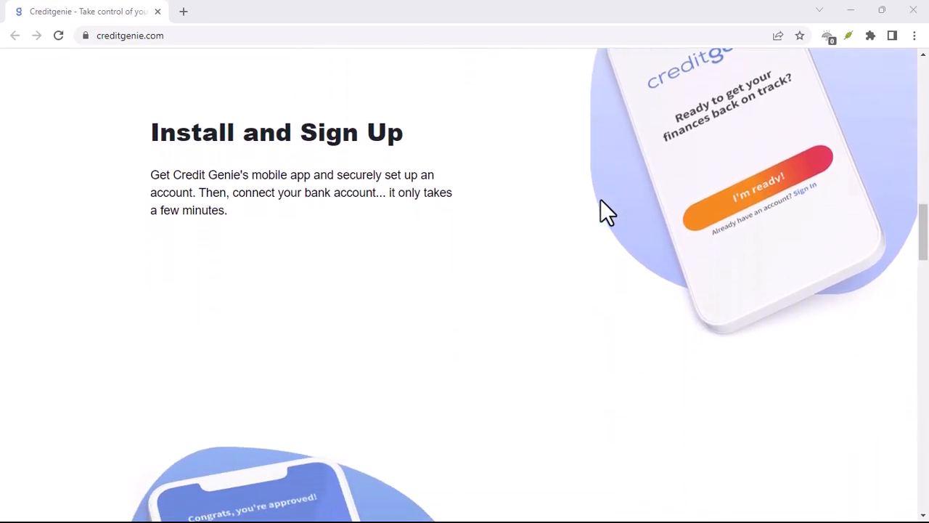
scroll("down", 3)
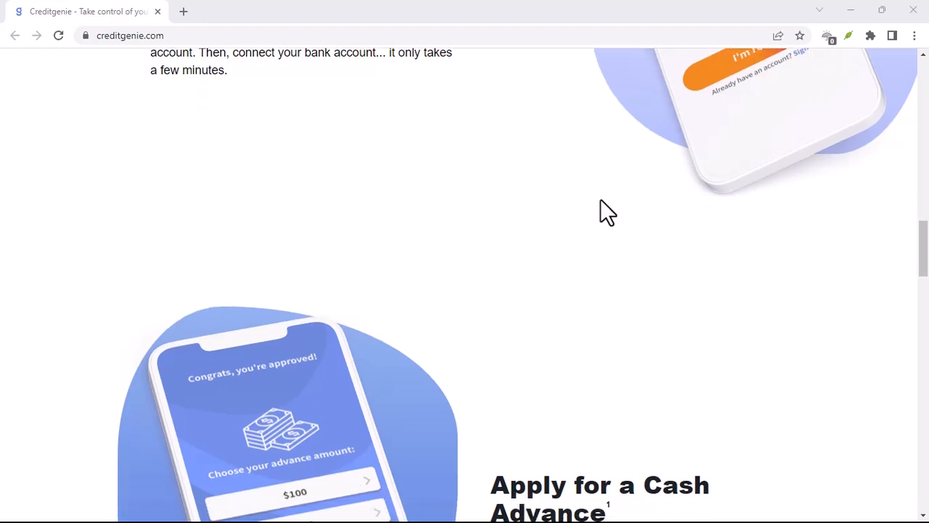
scroll("down", 3)
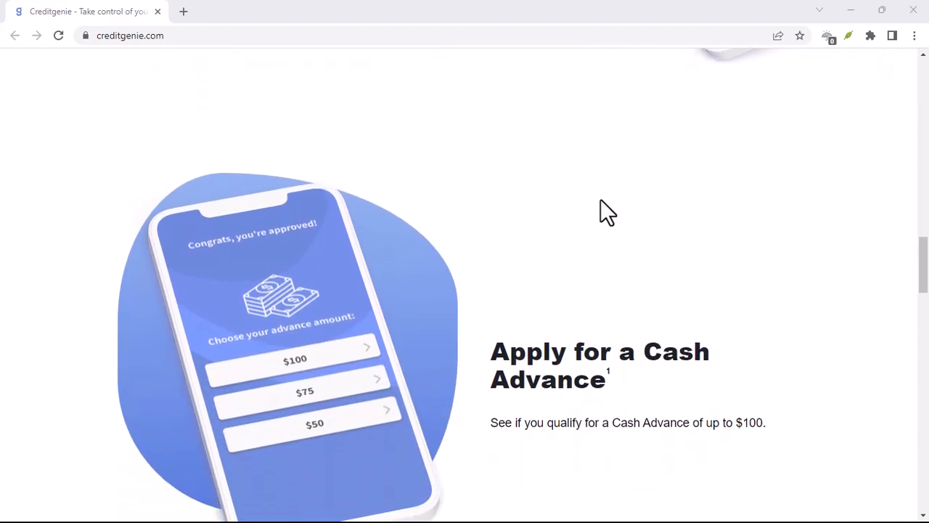
scroll("down", 3)
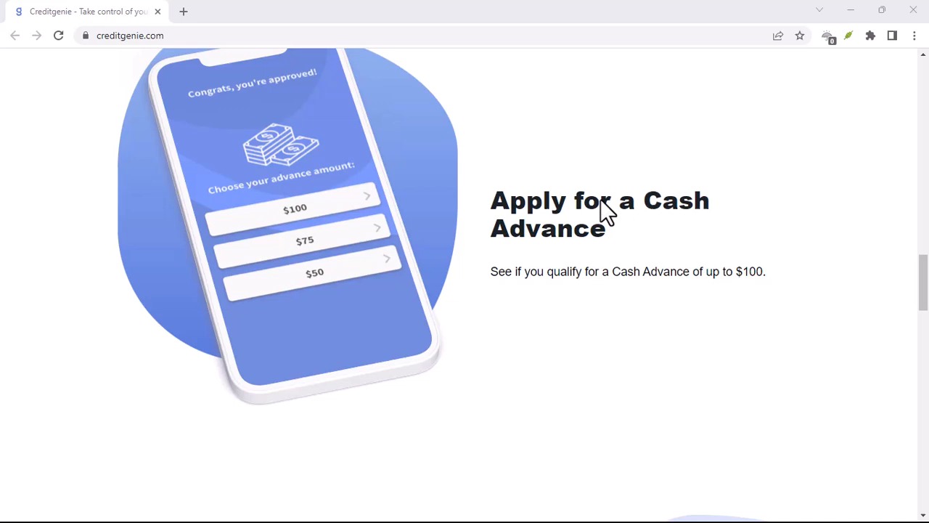
scroll("down", 3)
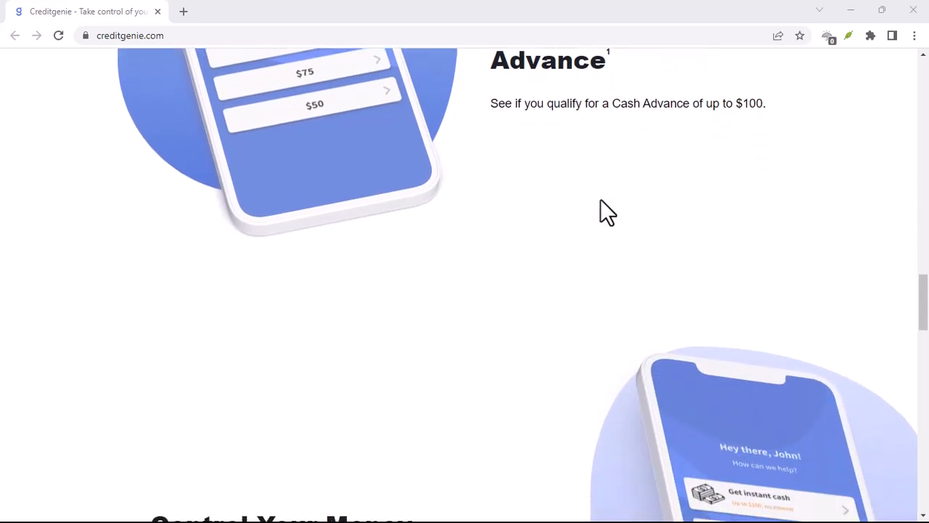
scroll("down", 3)
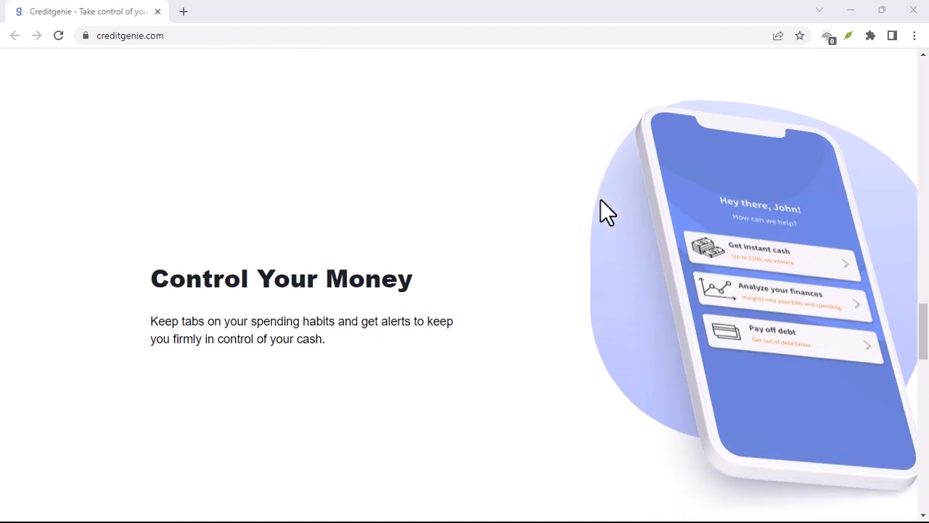
scroll("down", 3)
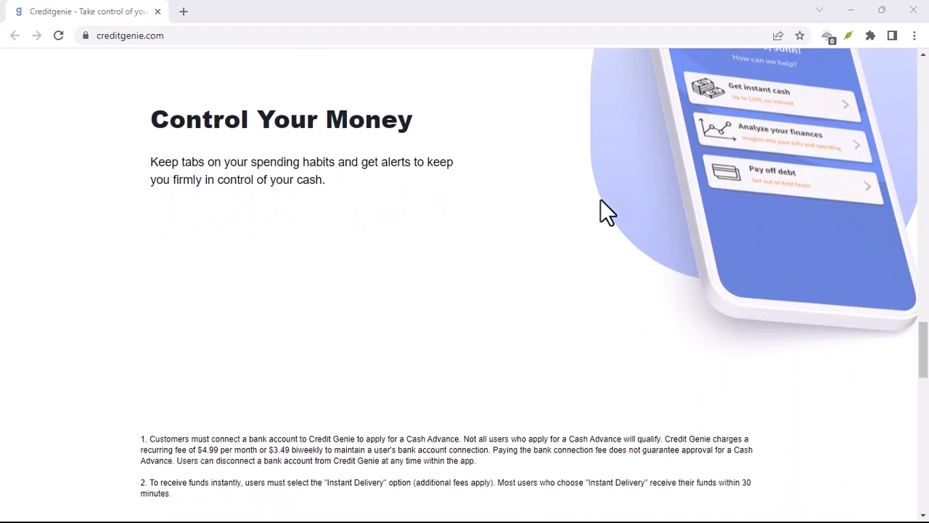
scroll("down", 3)
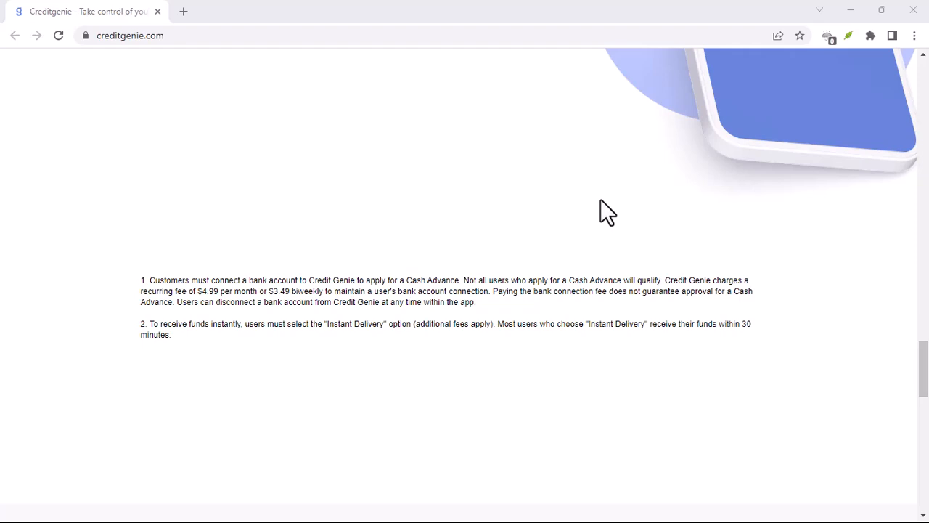
scroll("down", 3)
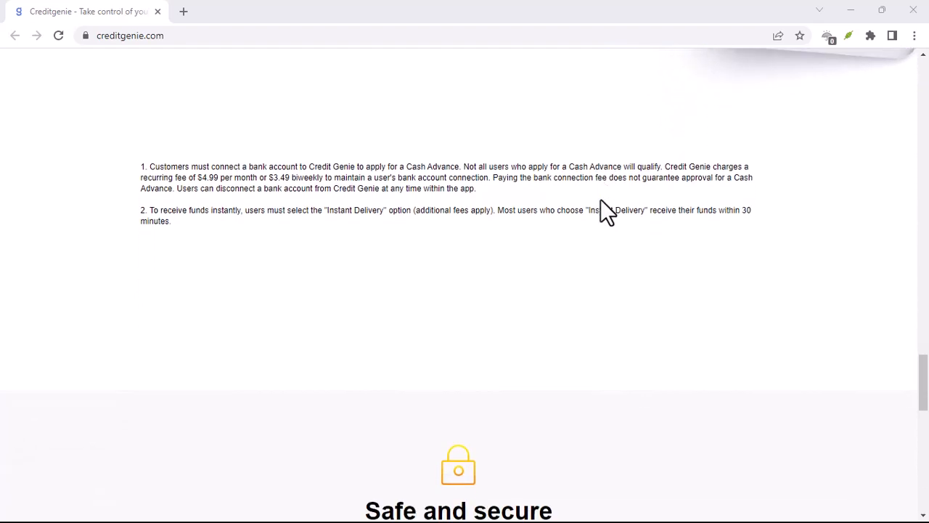
scroll("down", 3)
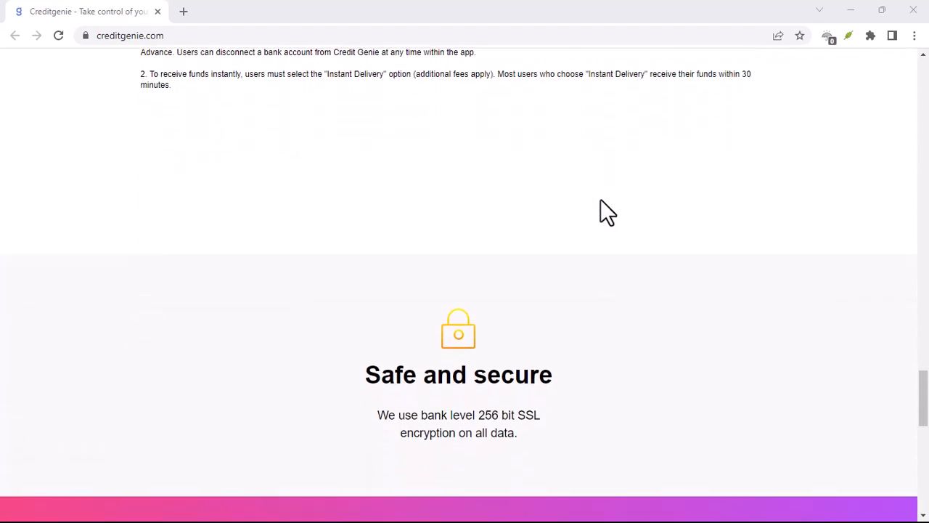
scroll("down", 3)
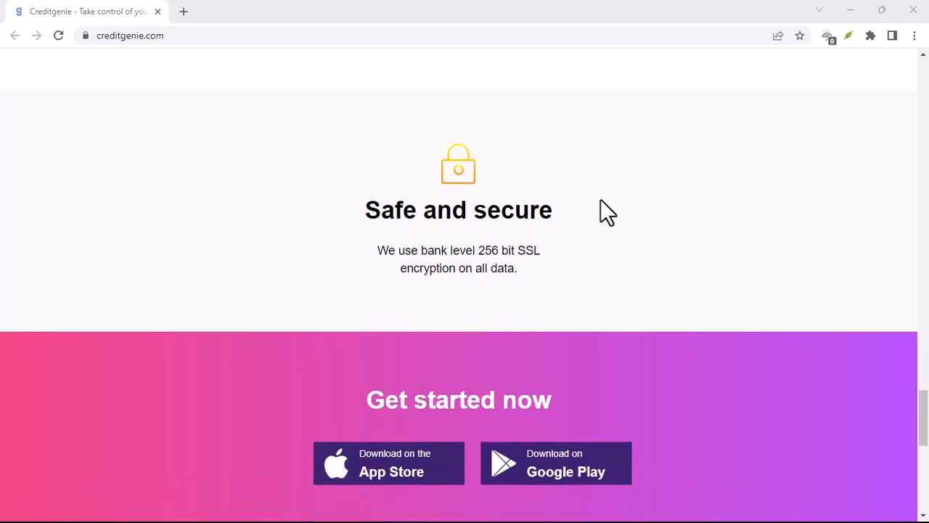
scroll("down", 3)
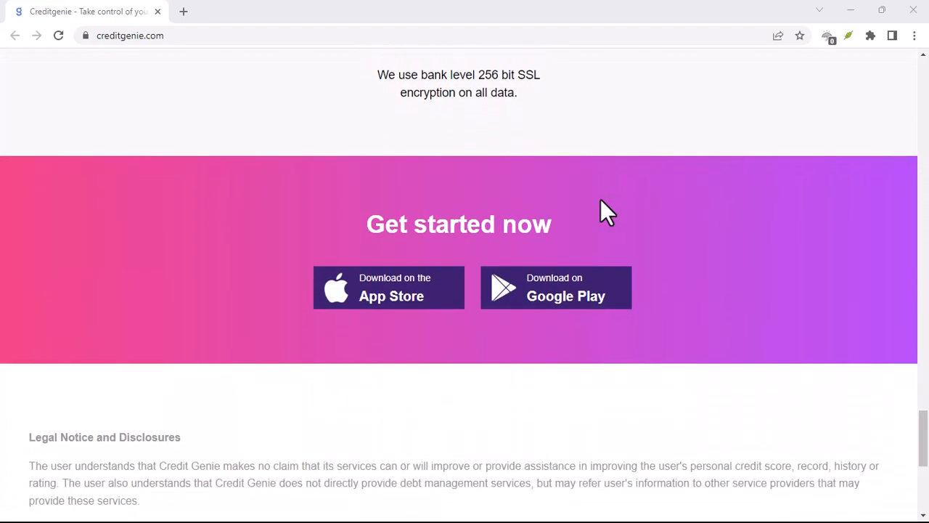
scroll("down", 3)
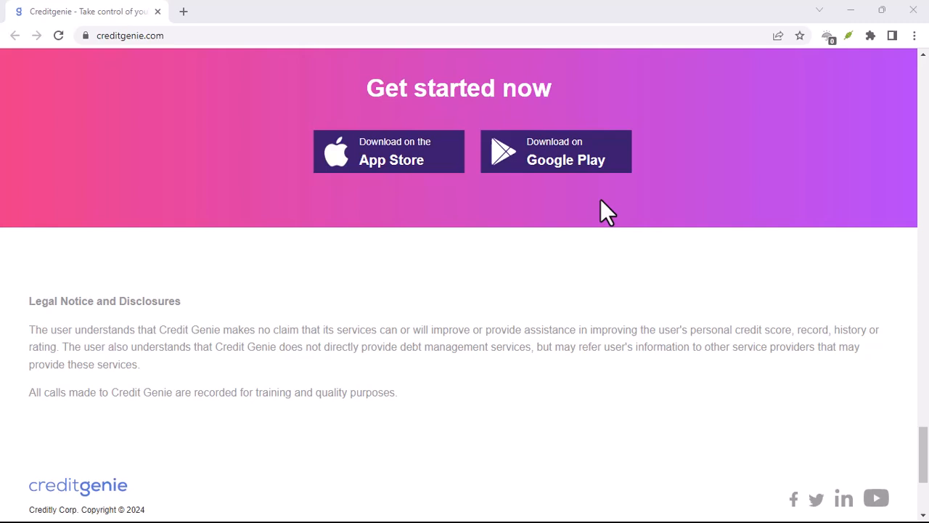
scroll("down", 3)
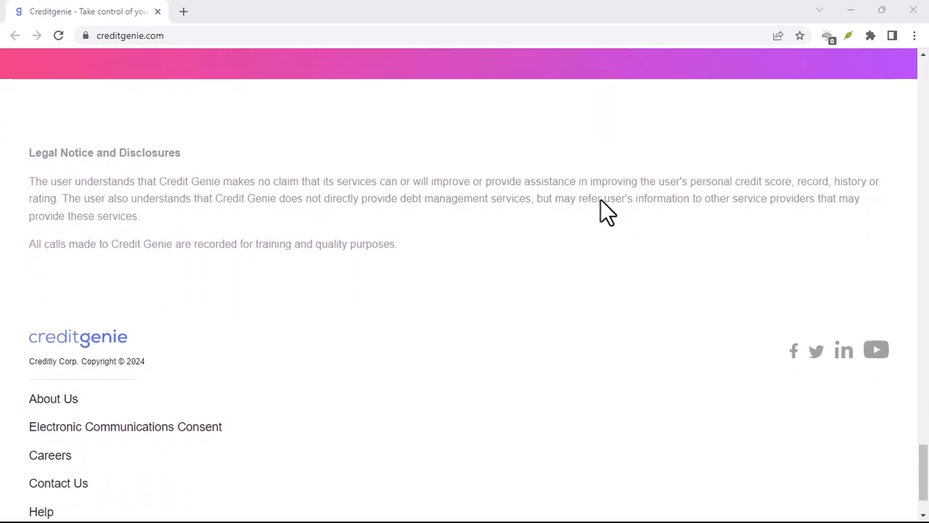
scroll("down", 3)
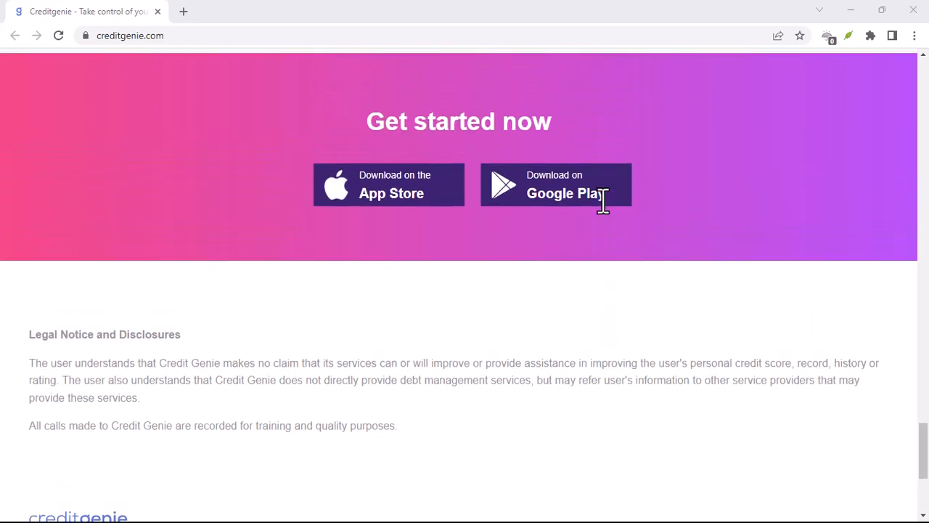
scroll("up", 3)
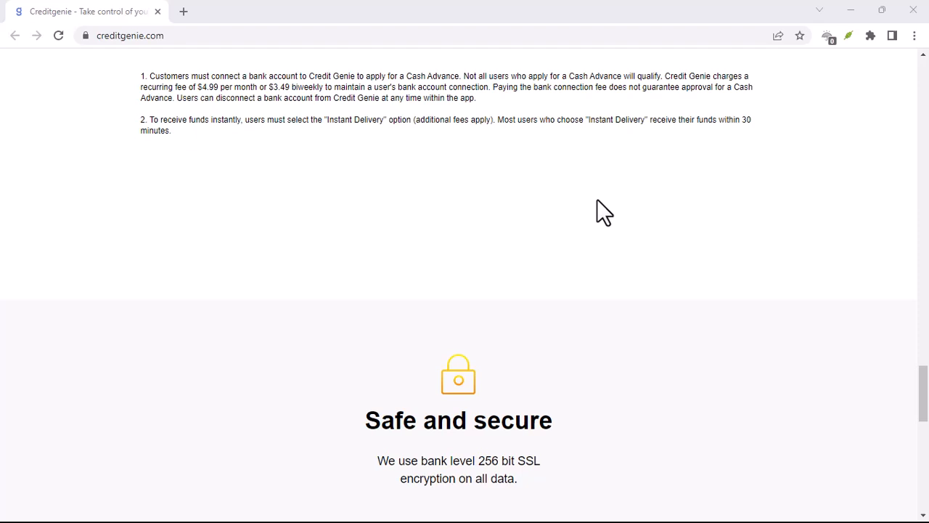
scroll("up", 3)
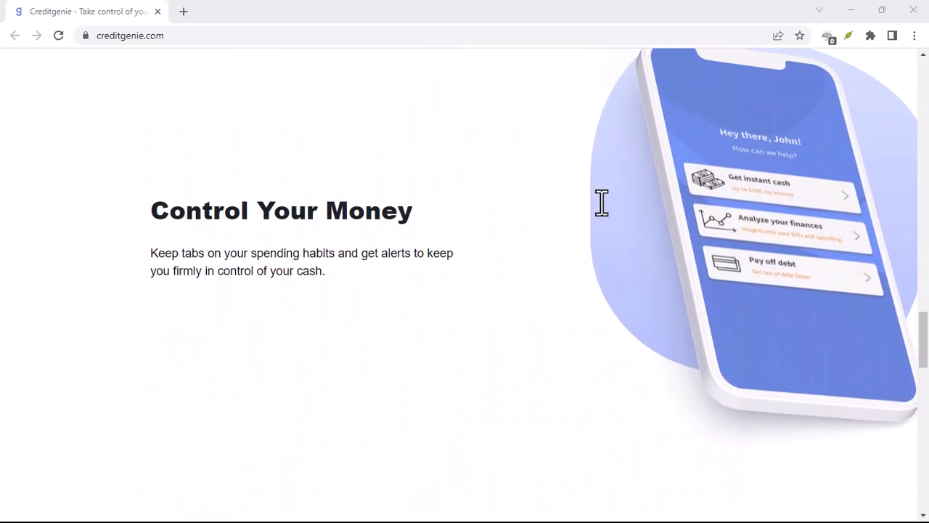
scroll("down", 3)
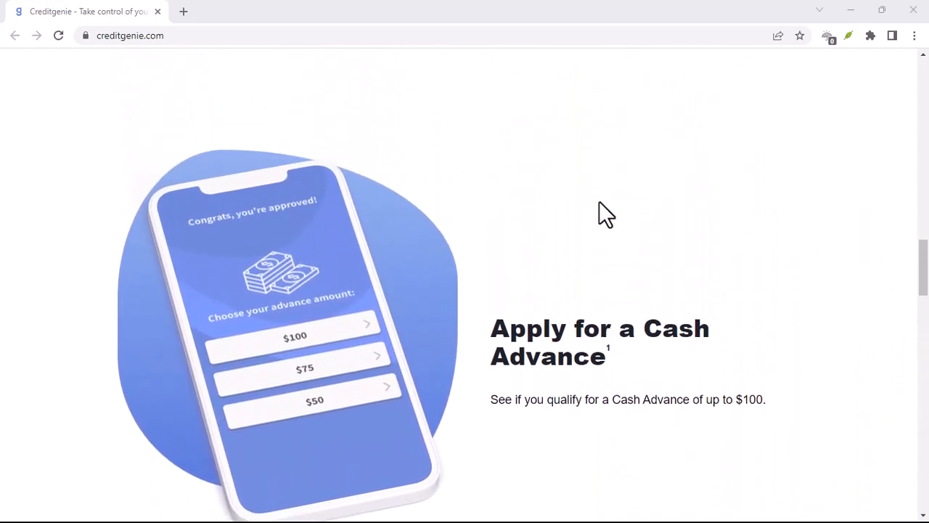
scroll("down", 3)
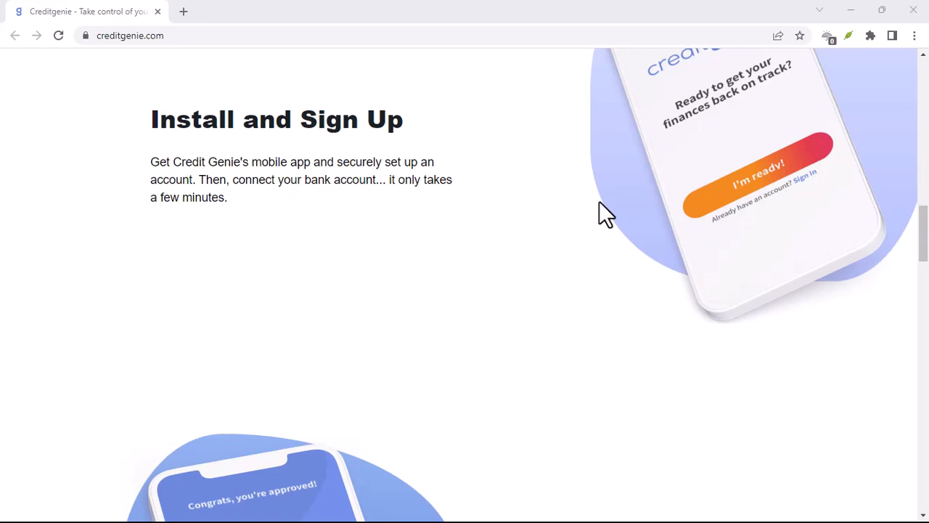
scroll("up", 3)
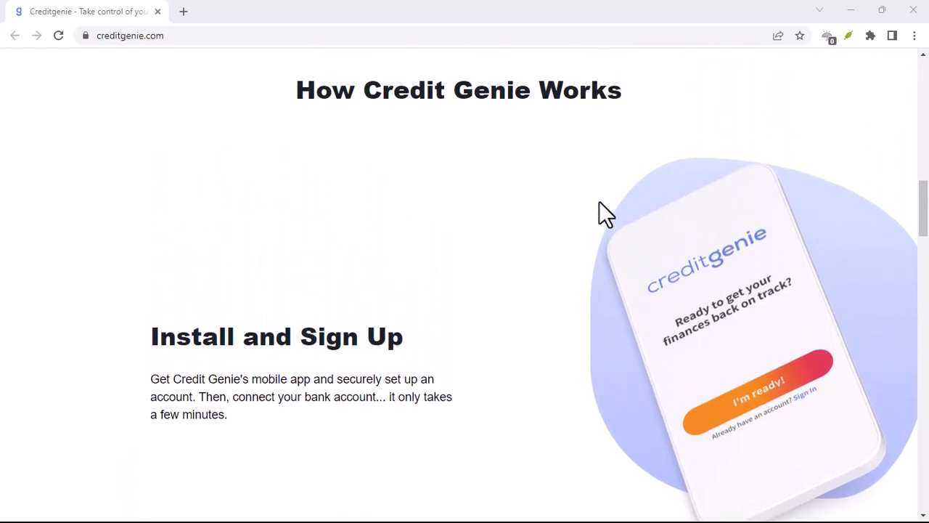
scroll("down", 3)
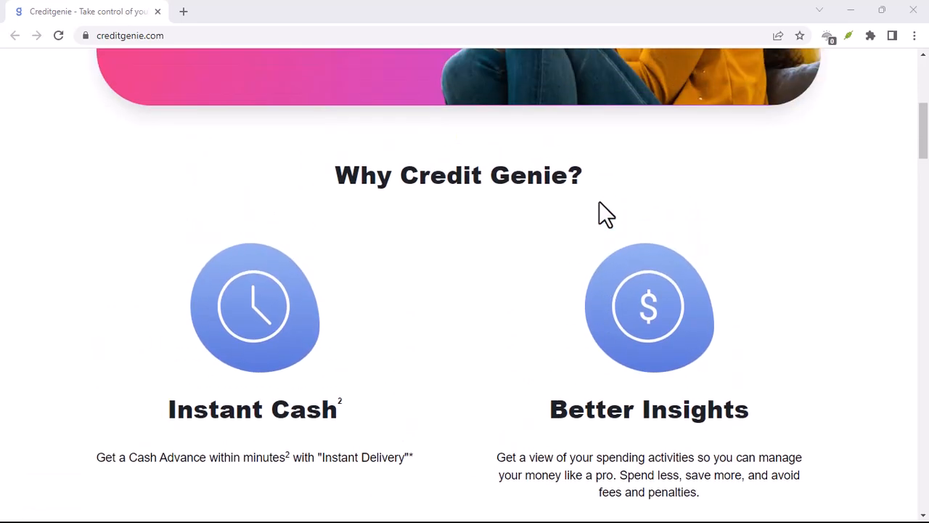
scroll("up", 3)
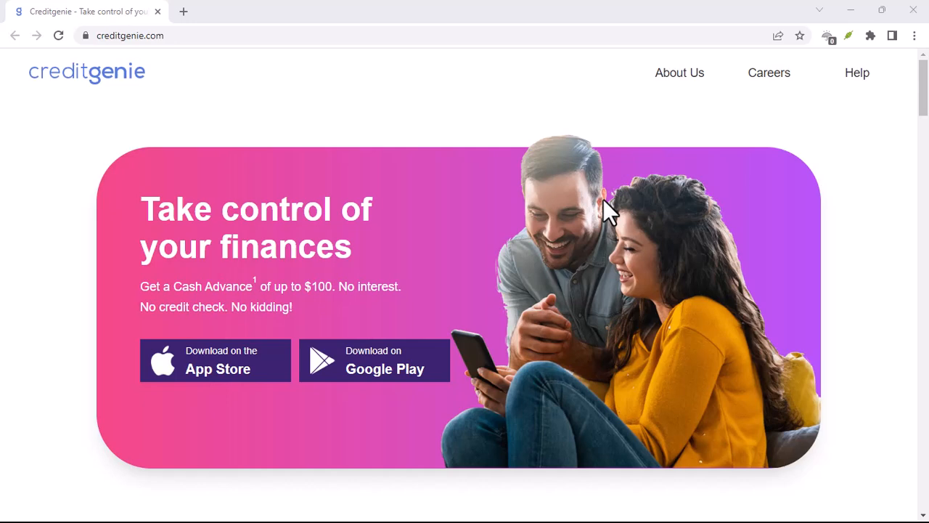
scroll("down", 3)
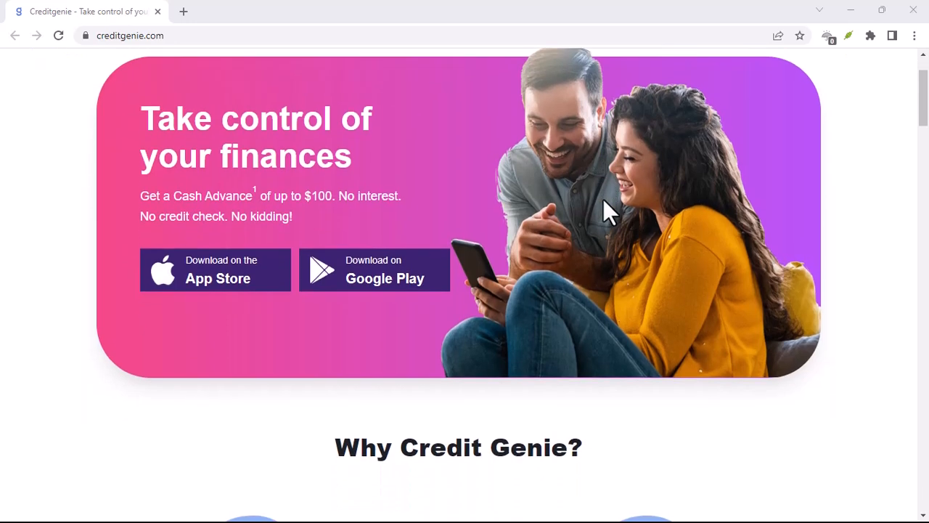
scroll("down", 3)
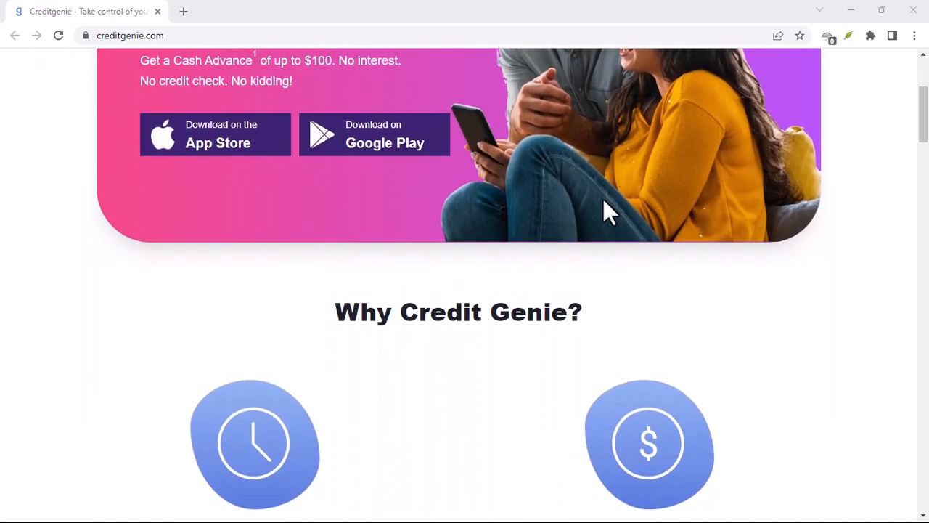
scroll("down", 3)
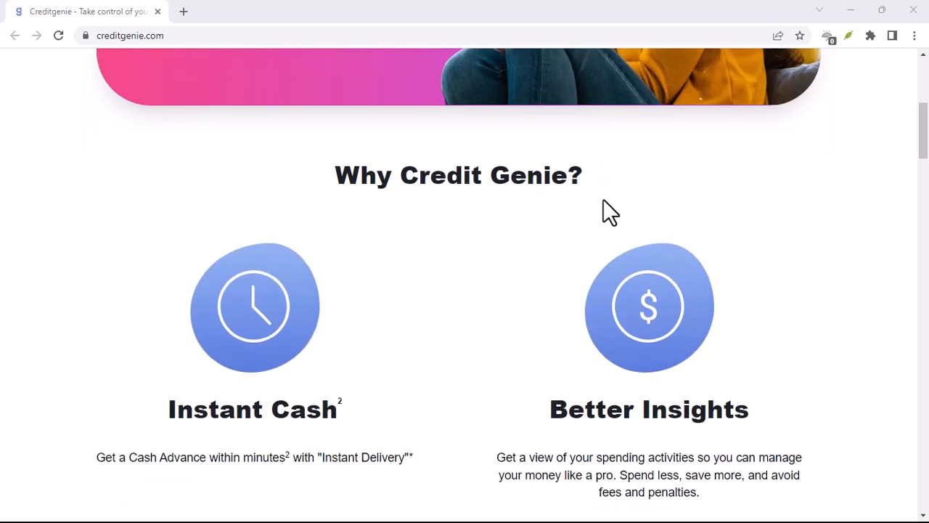
scroll("down", 3)
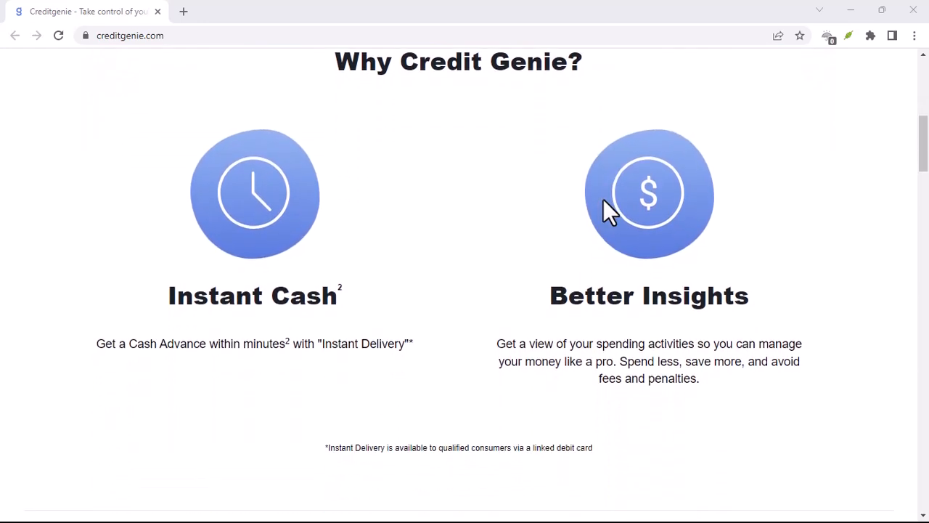
scroll("down", 3)
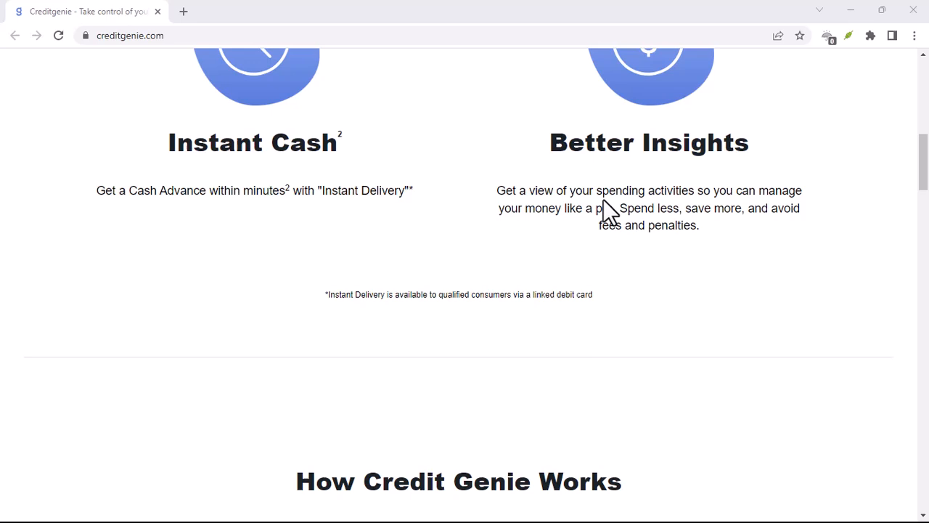
scroll("down", 3)
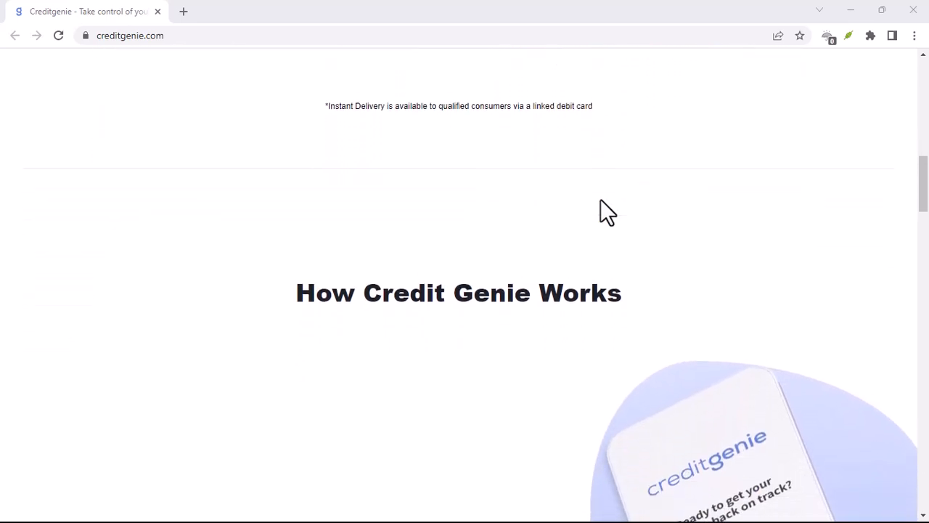
scroll("down", 3)
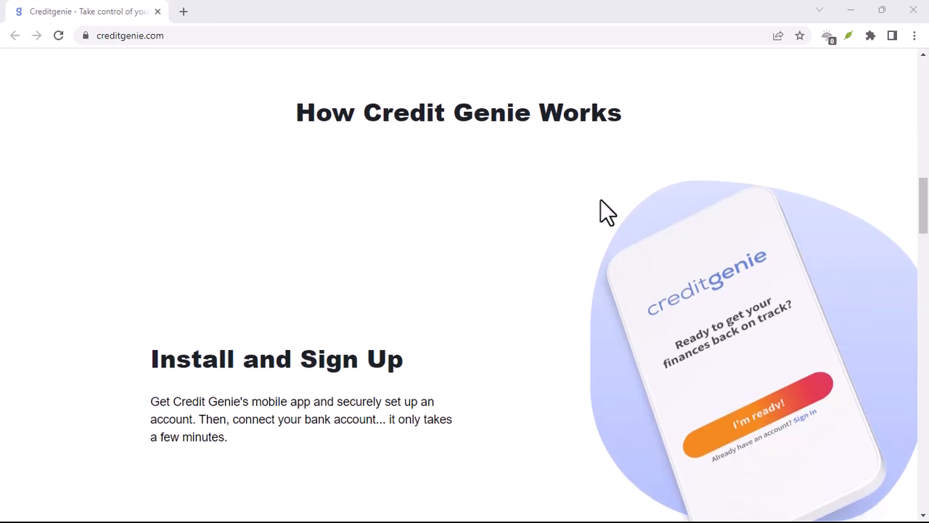
scroll("down", 3)
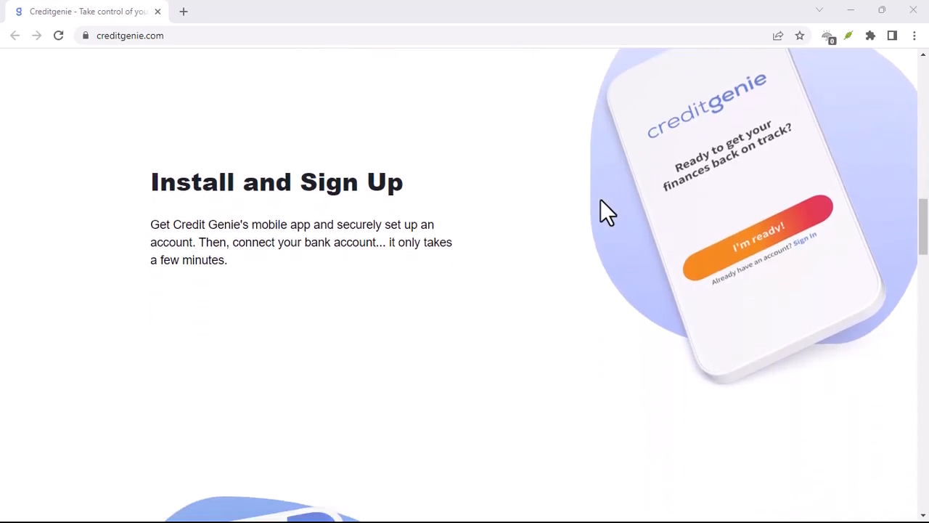
scroll("down", 3)
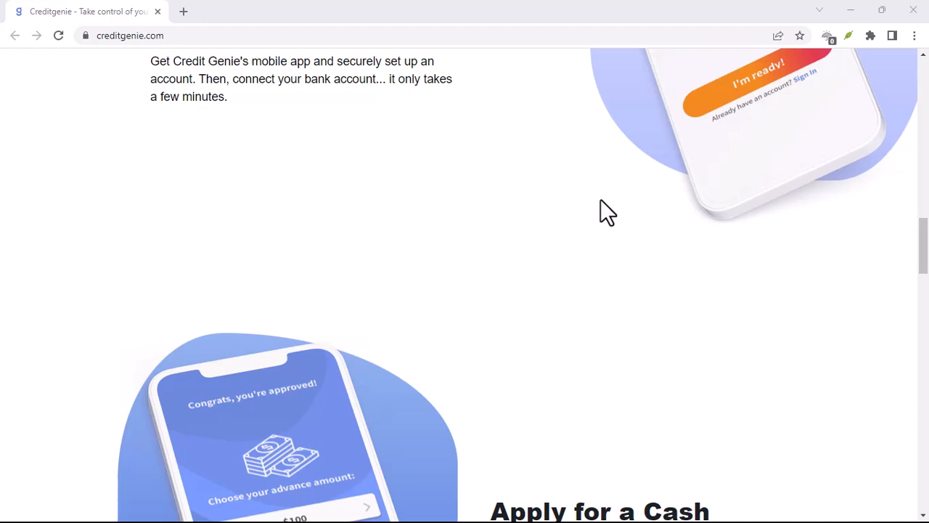
scroll("down", 3)
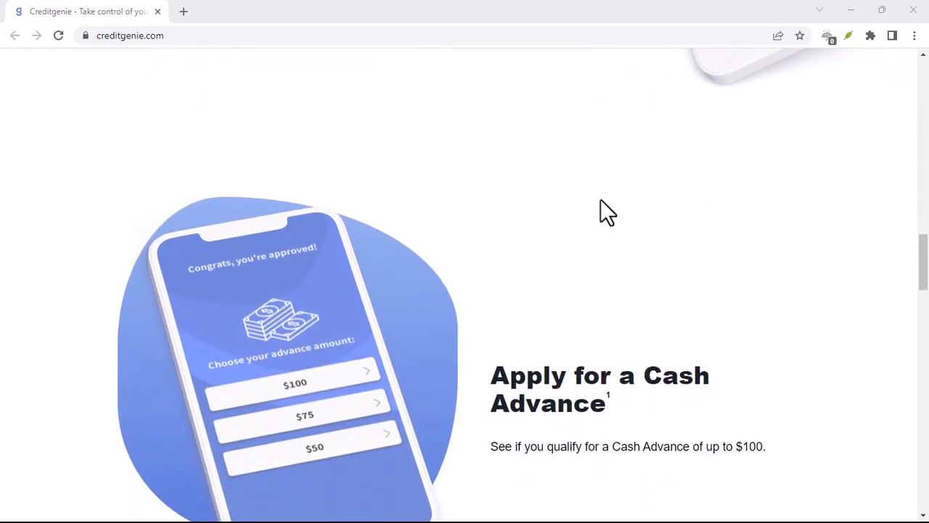
scroll("down", 3)
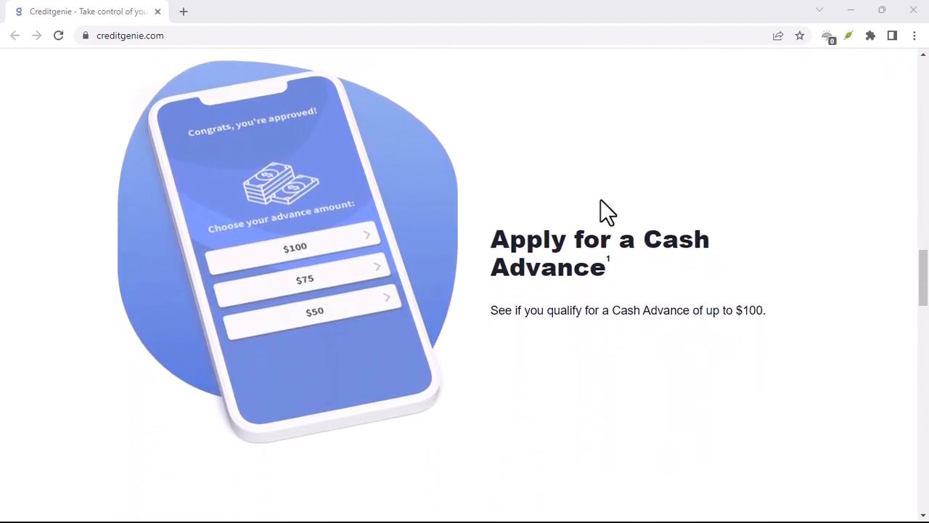
scroll("down", 3)
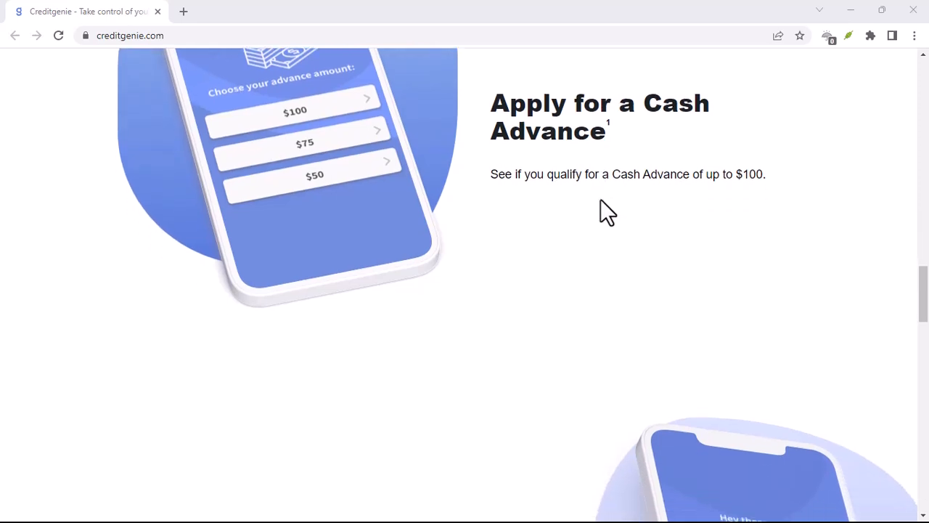
scroll("down", 3)
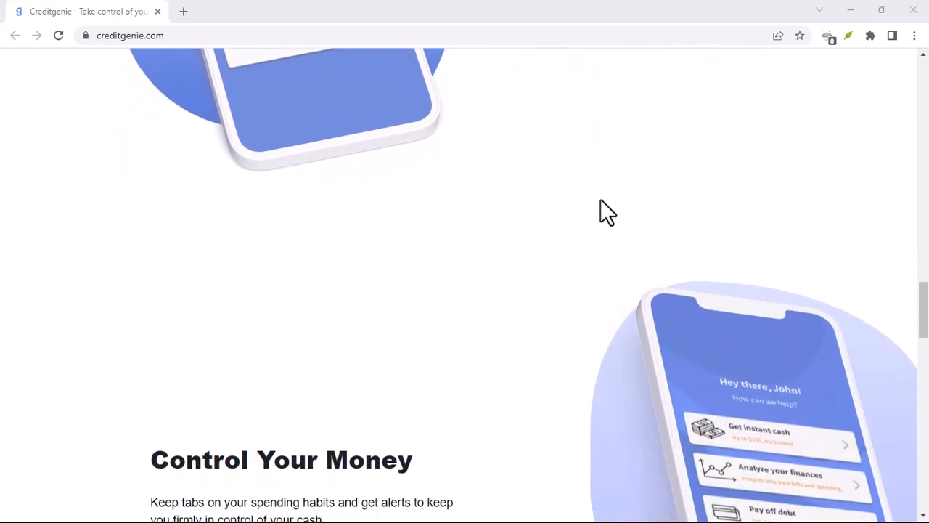
scroll("down", 3)
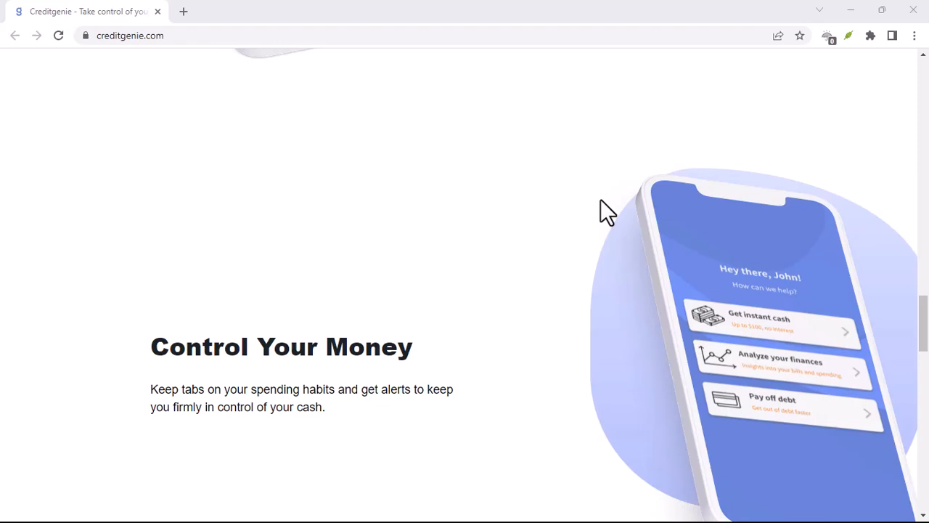
scroll("down", 3)
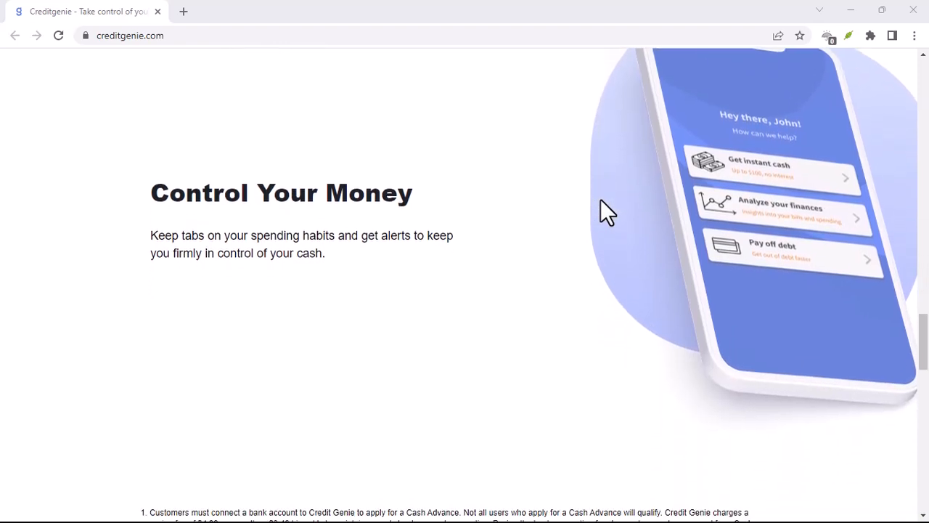
scroll("down", 3)
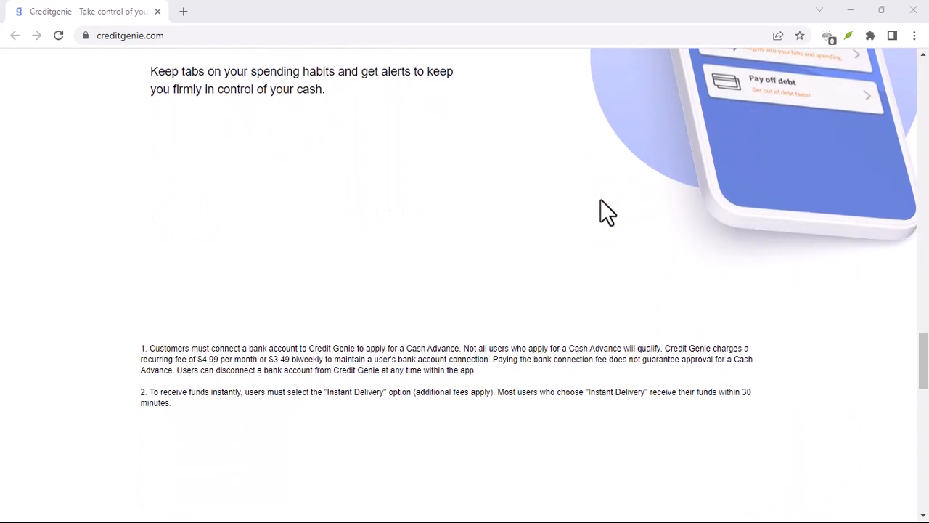
scroll("down", 3)
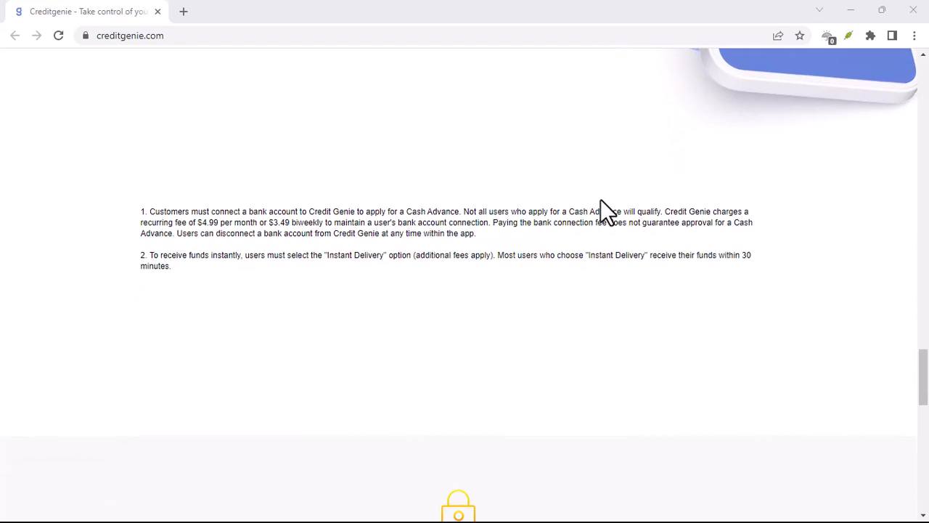
scroll("down", 3)
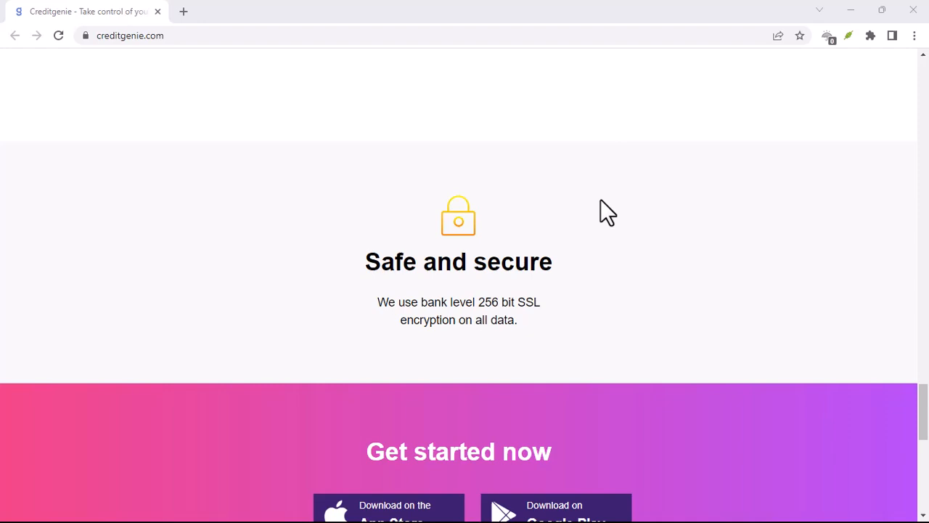
scroll("down", 3)
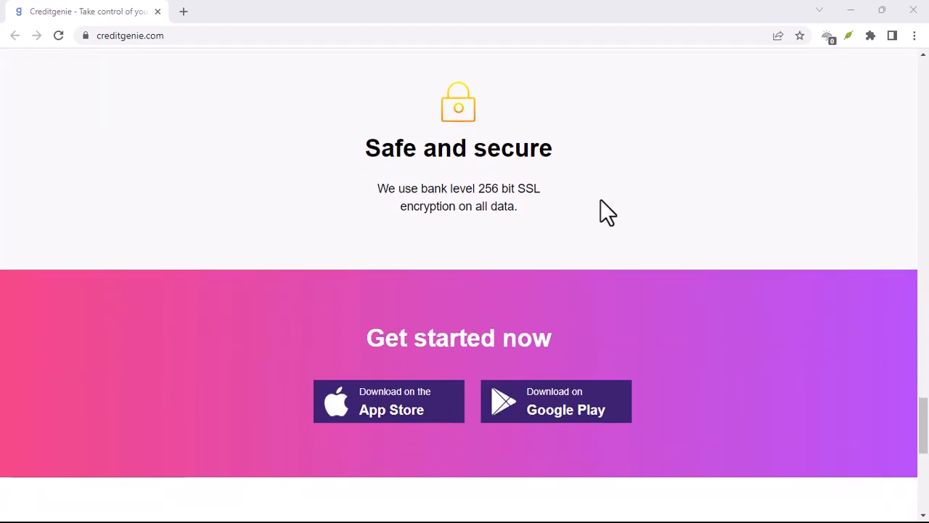
scroll("down", 3)
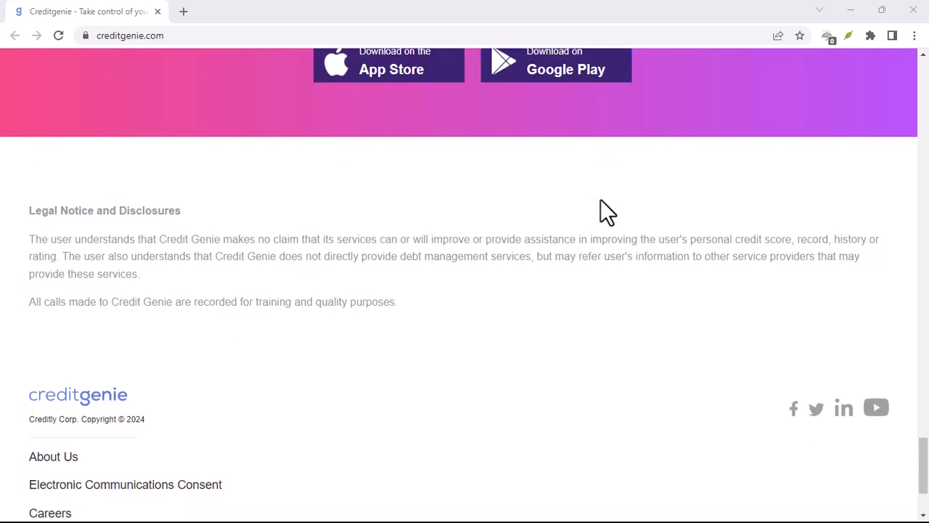
scroll("down", 3)
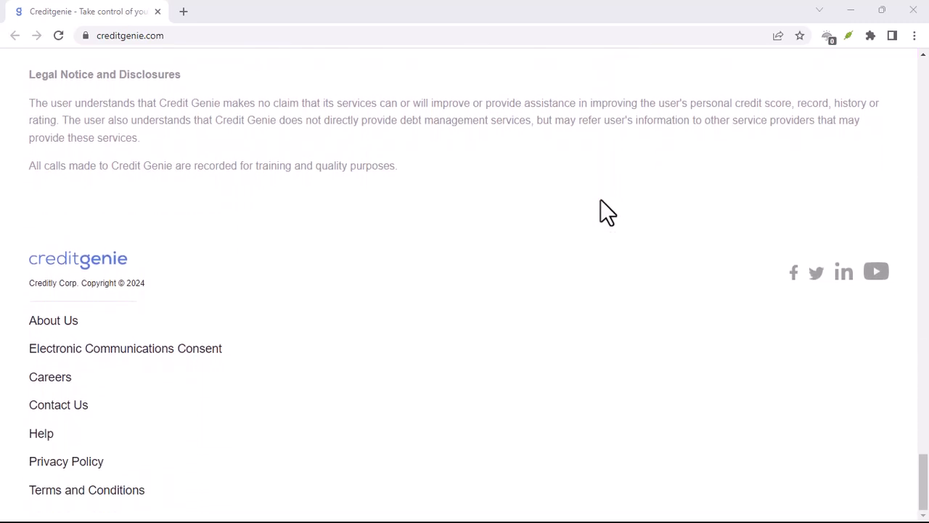
scroll("up", 3)
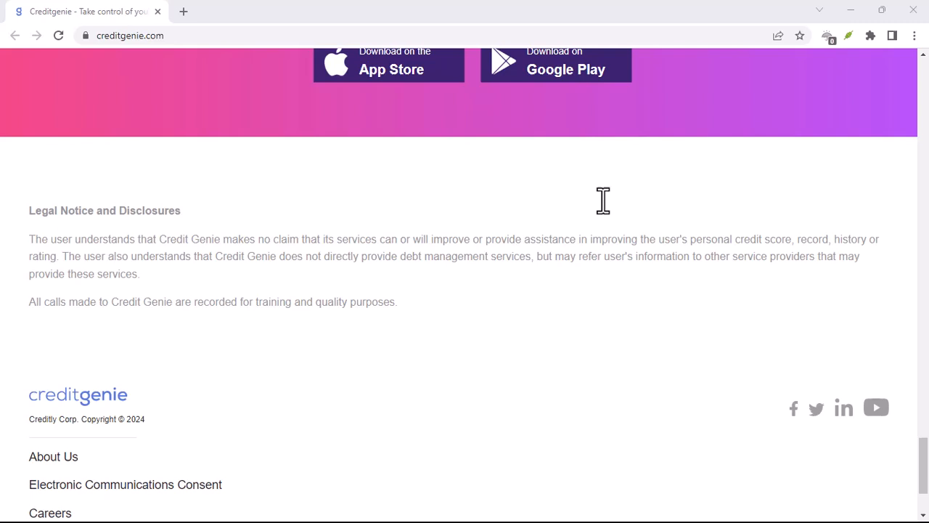
scroll("up", 3)
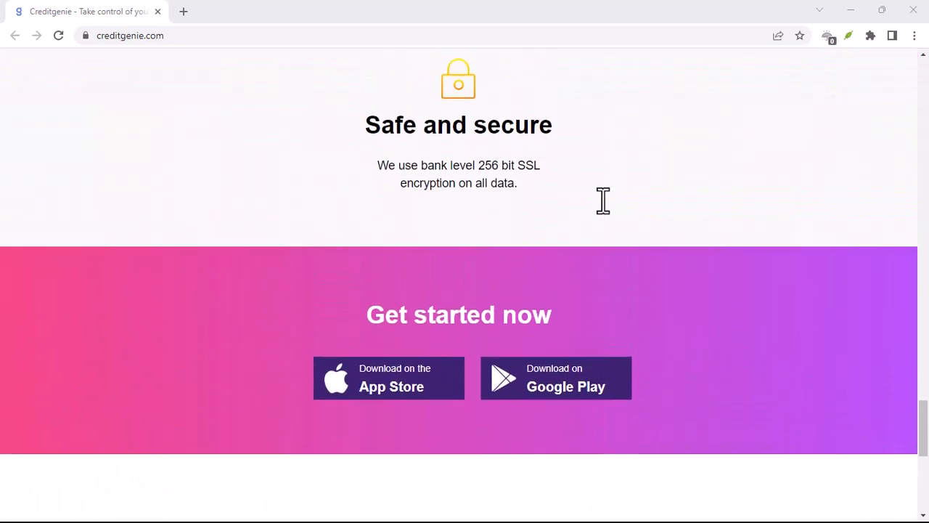
scroll("up", 3)
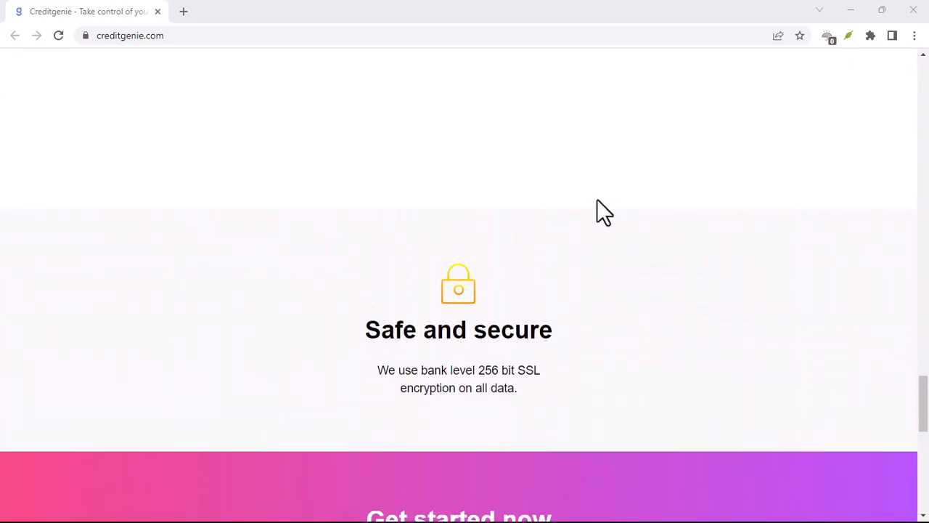
scroll("down", 3)
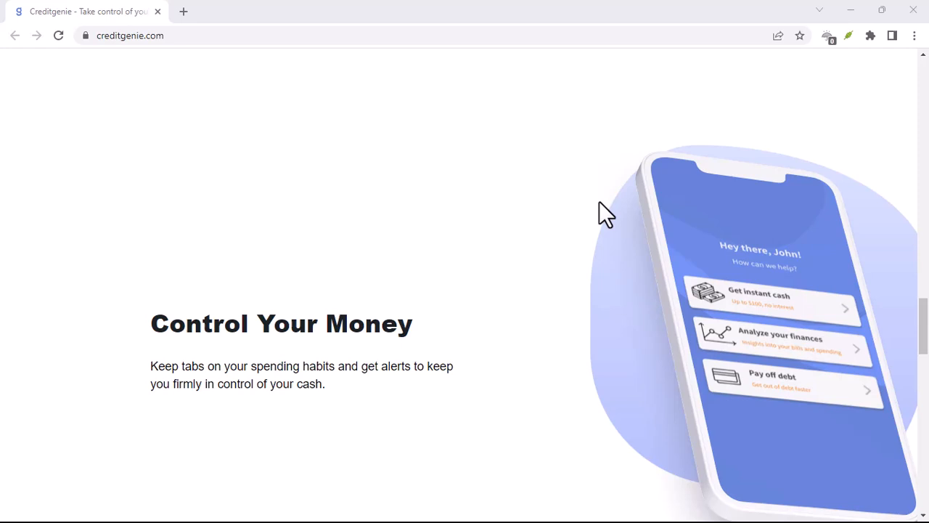
scroll("down", 3)
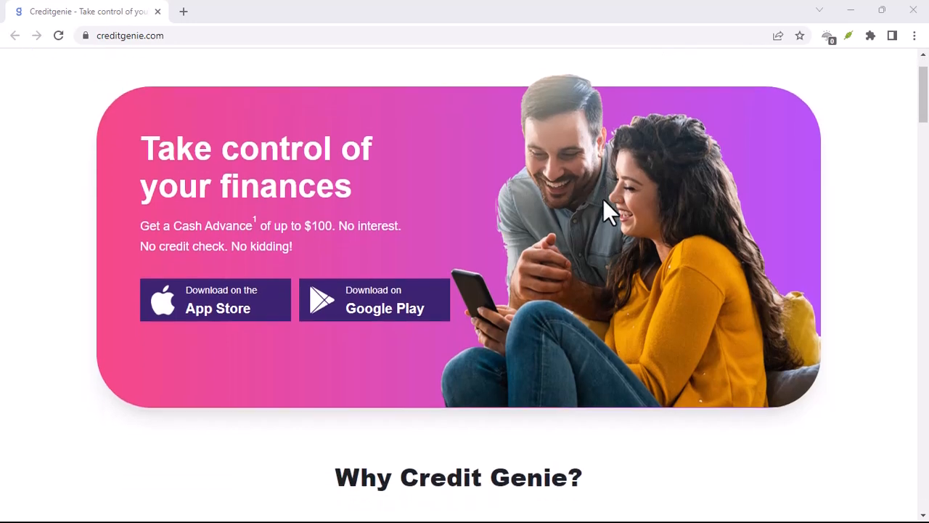
scroll("down", 3)
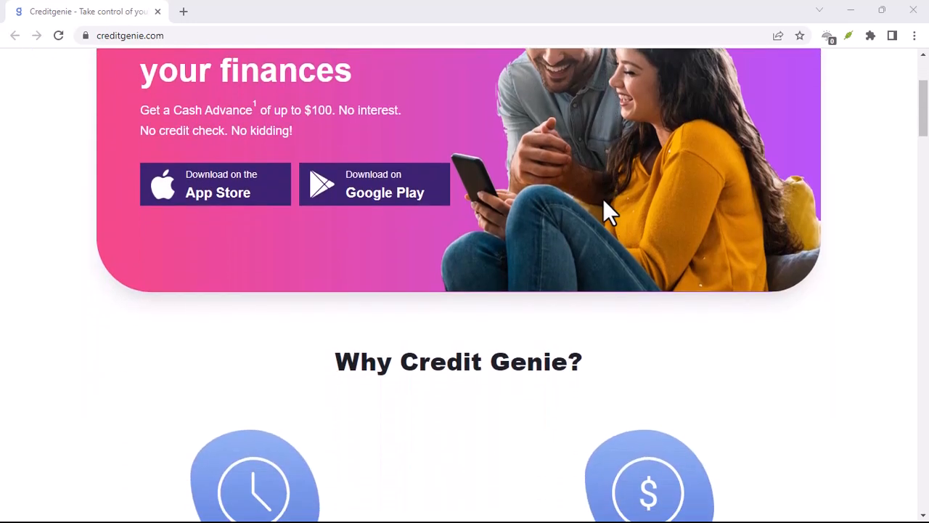
scroll("down", 3)
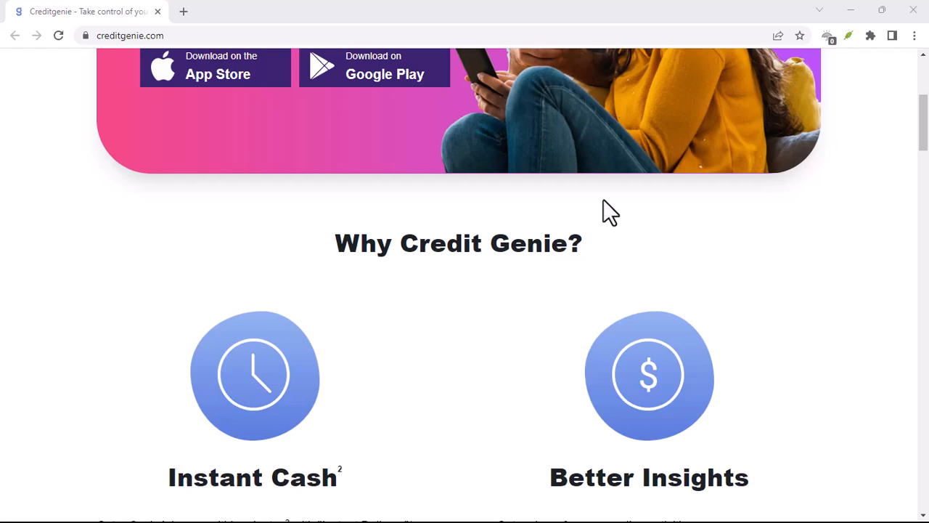
scroll("down", 3)
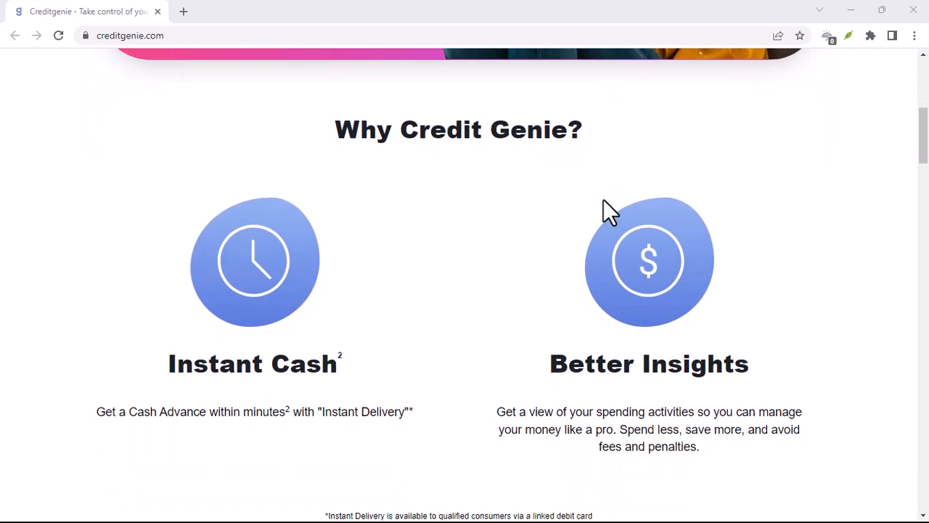
scroll("down", 3)
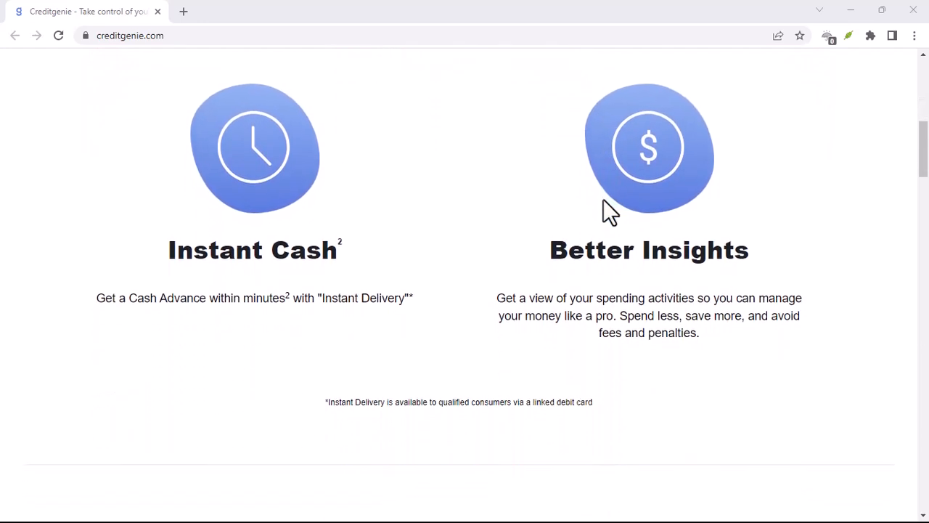
scroll("down", 3)
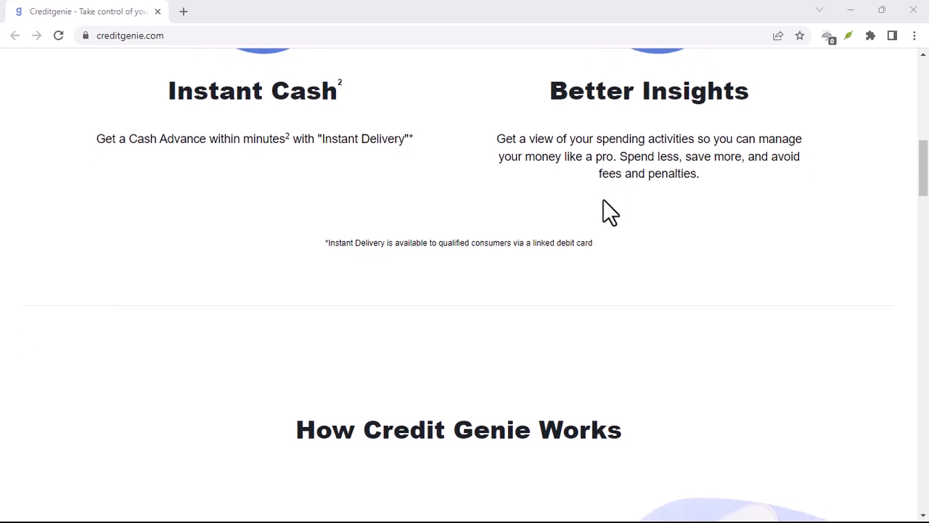
scroll("down", 3)
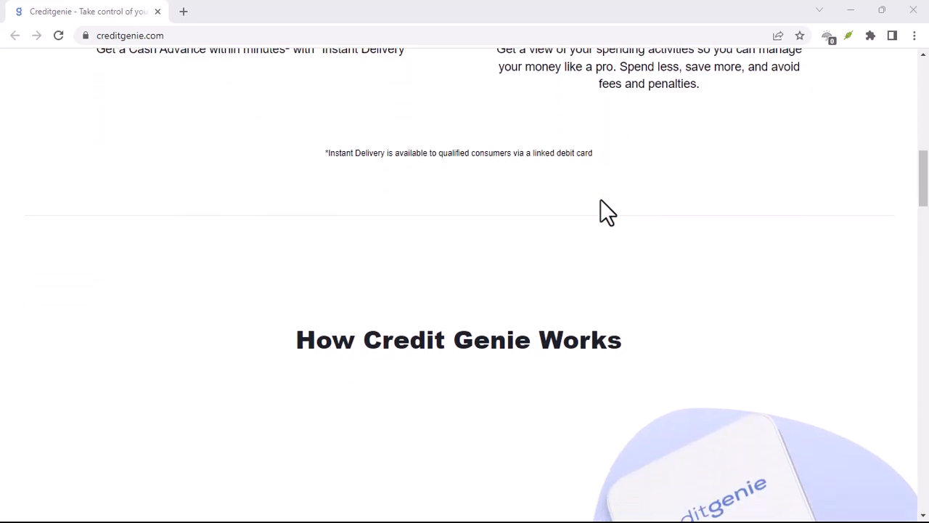
scroll("down", 3)
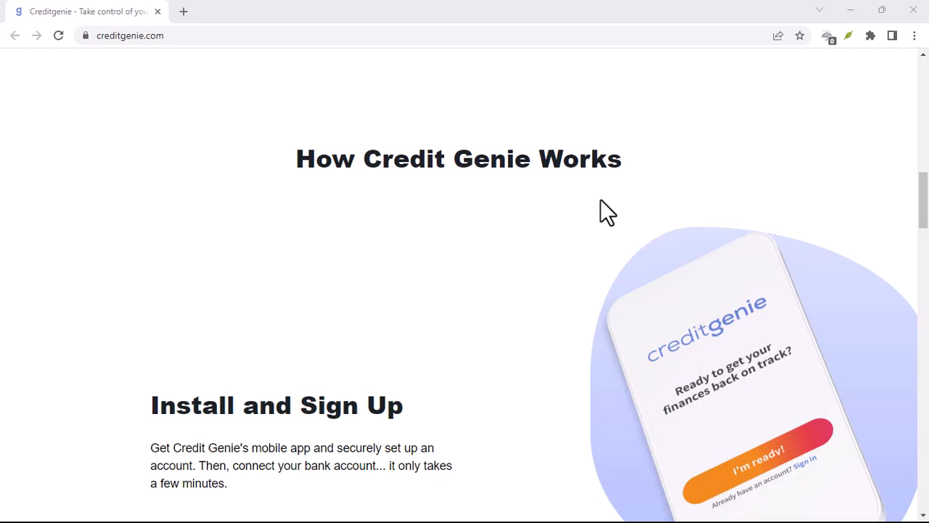
scroll("down", 3)
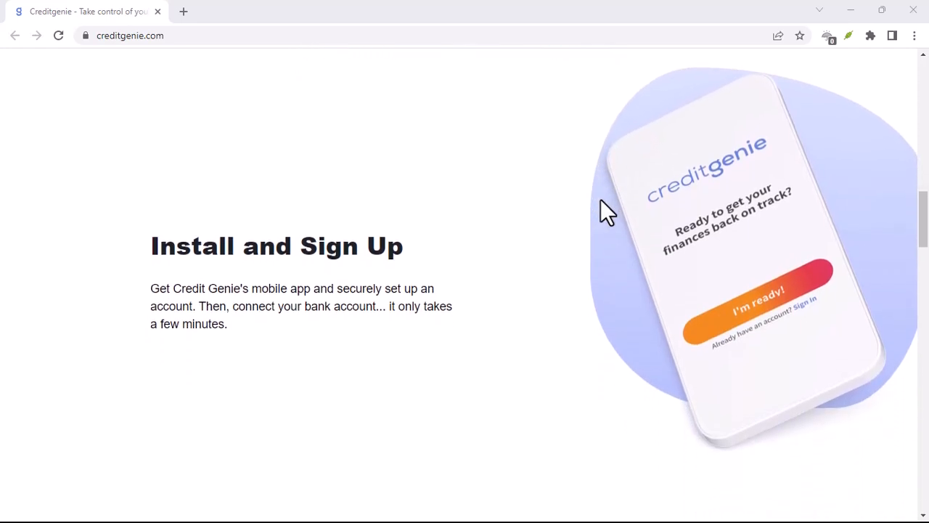
scroll("down", 3)
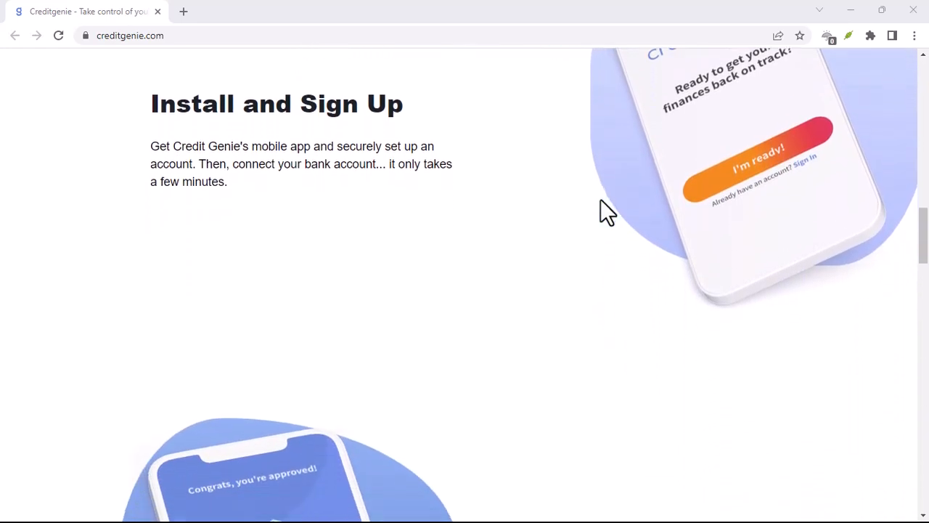
scroll("down", 3)
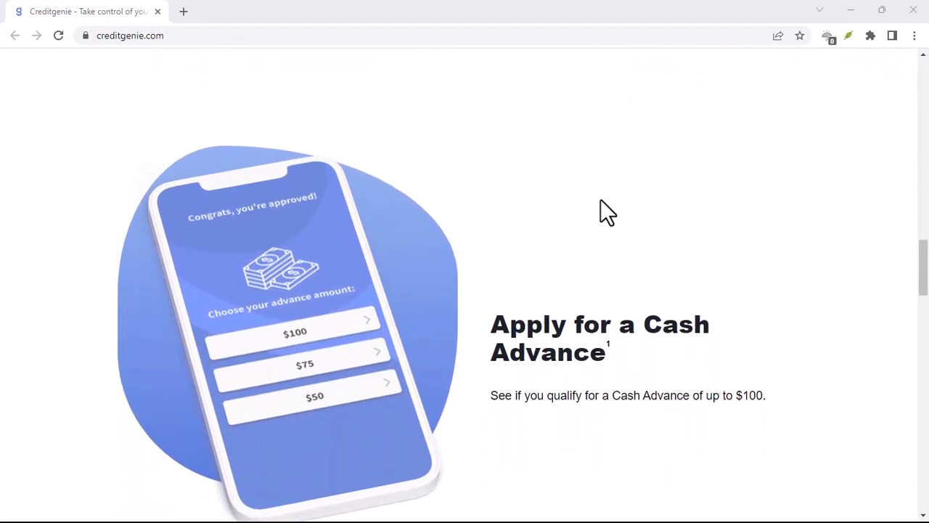
scroll("down", 3)
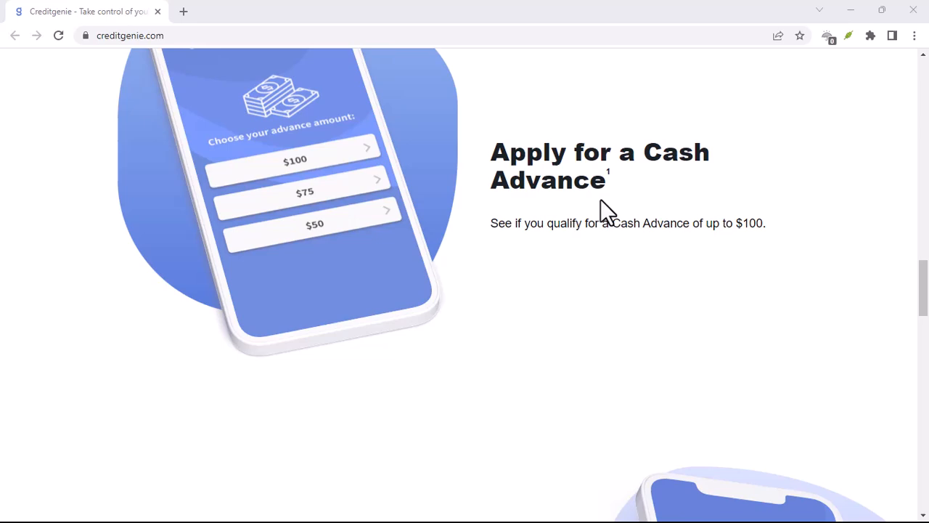
scroll("down", 3)
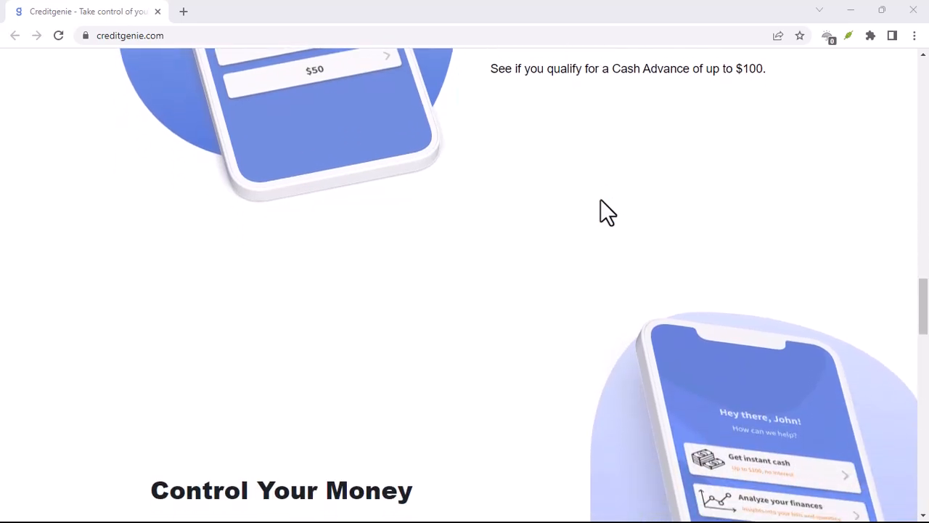
scroll("down", 3)
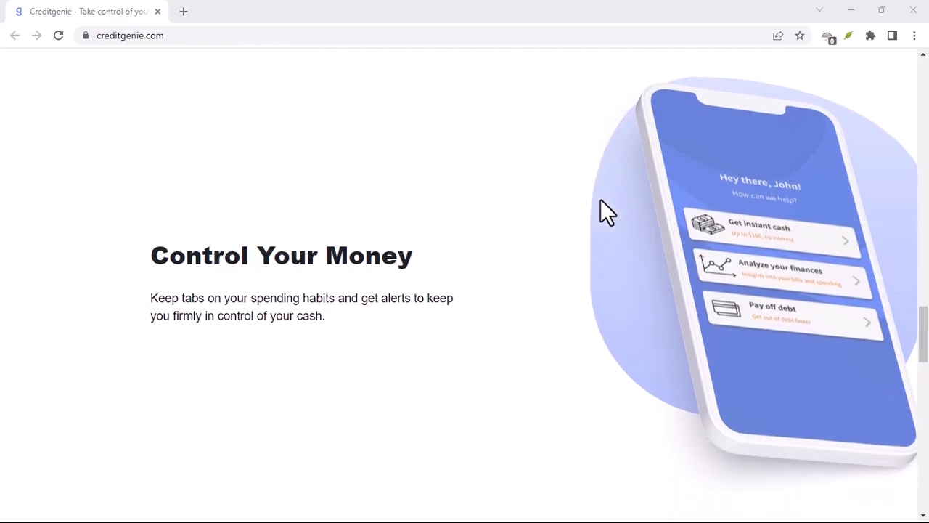
scroll("down", 3)
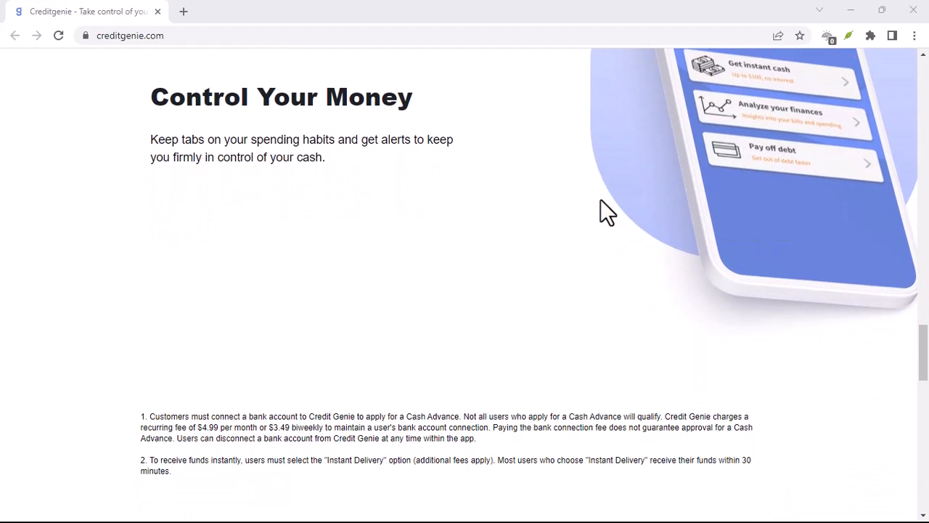
scroll("down", 3)
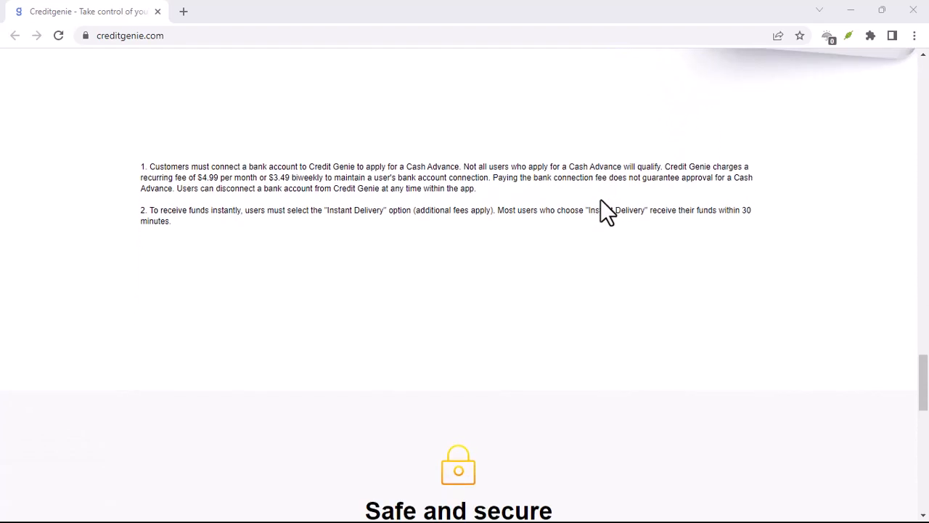
scroll("down", 3)
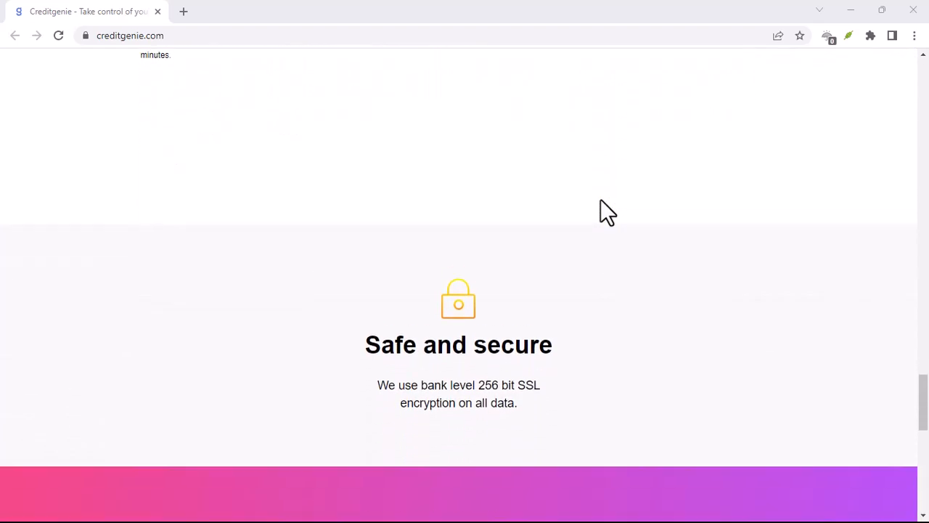